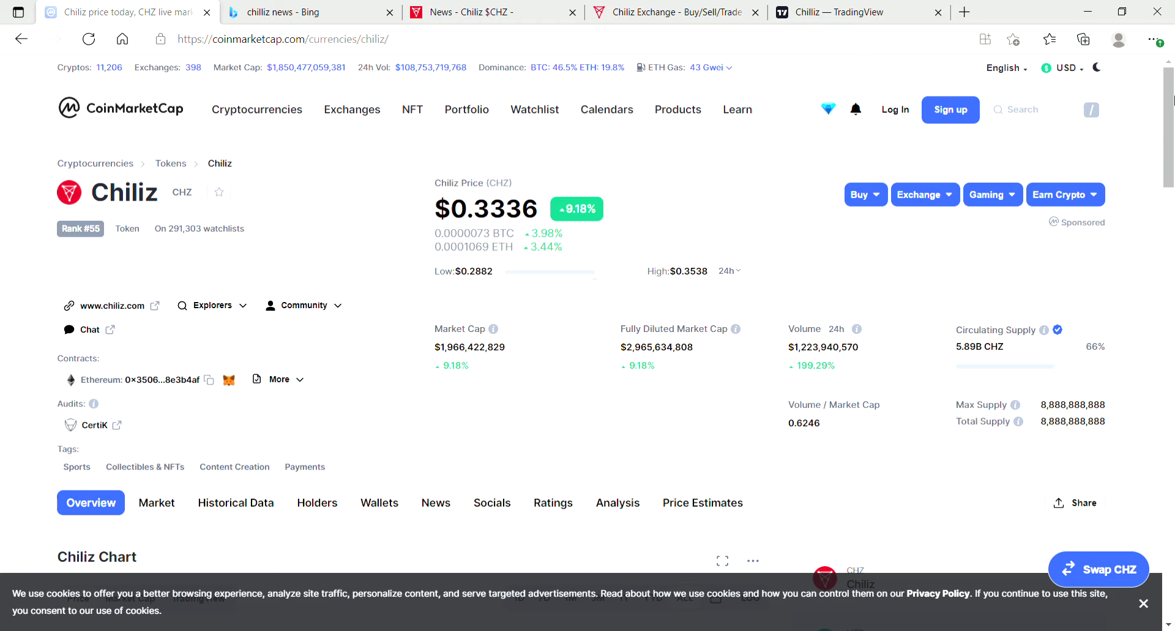
mouse_move(846, 239)
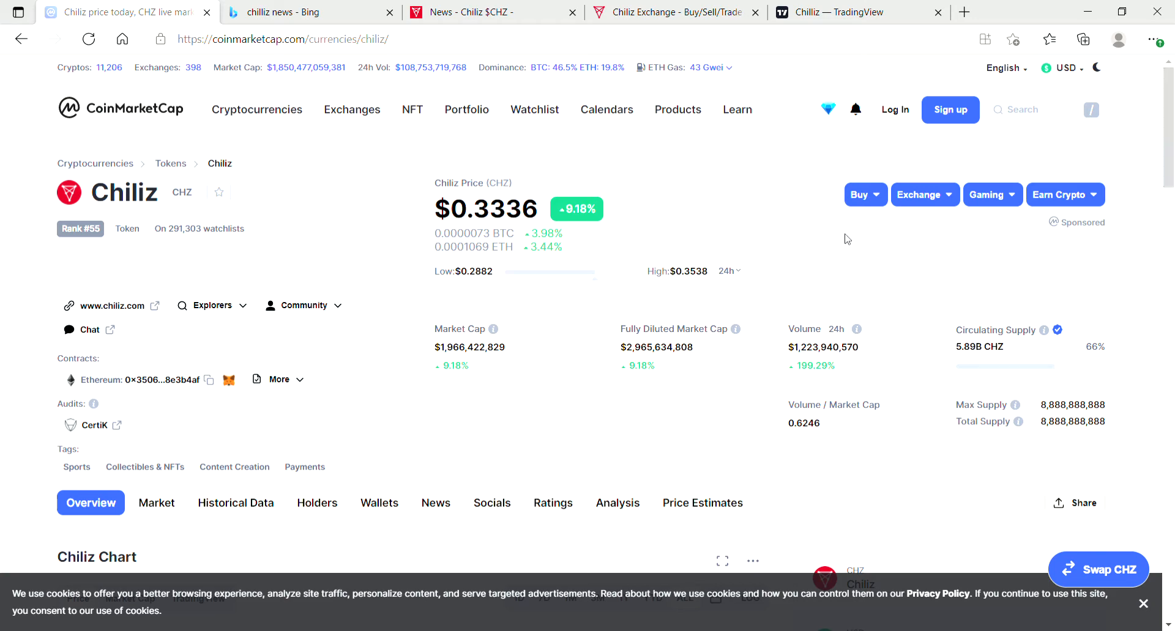
mouse_move(643, 235)
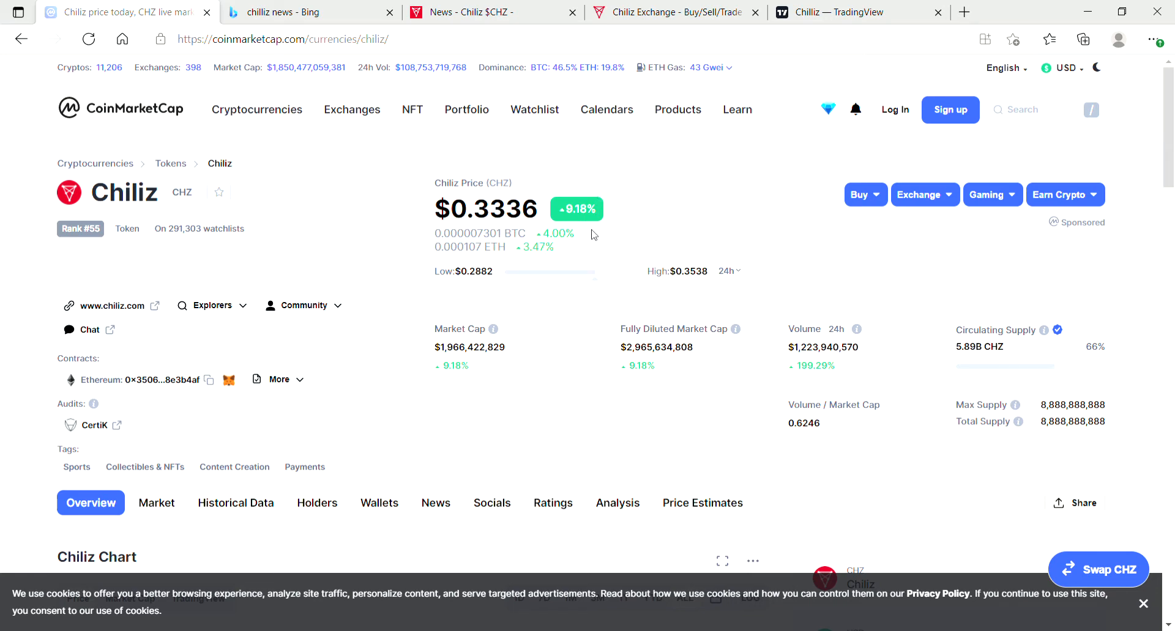
mouse_move(656, 217)
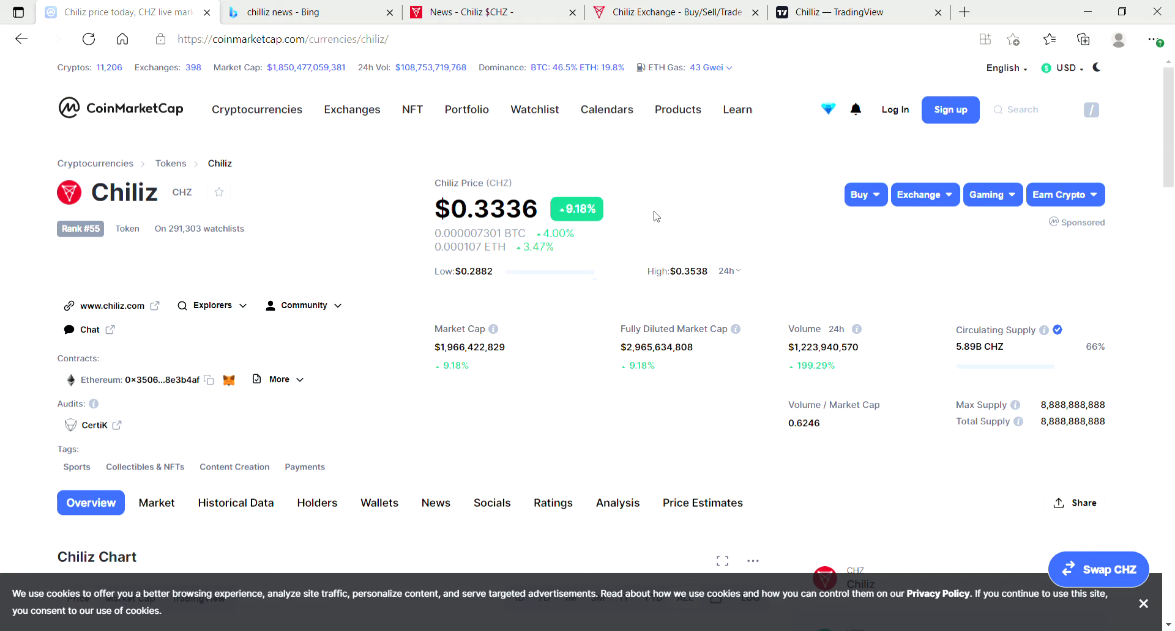
mouse_move(147, 264)
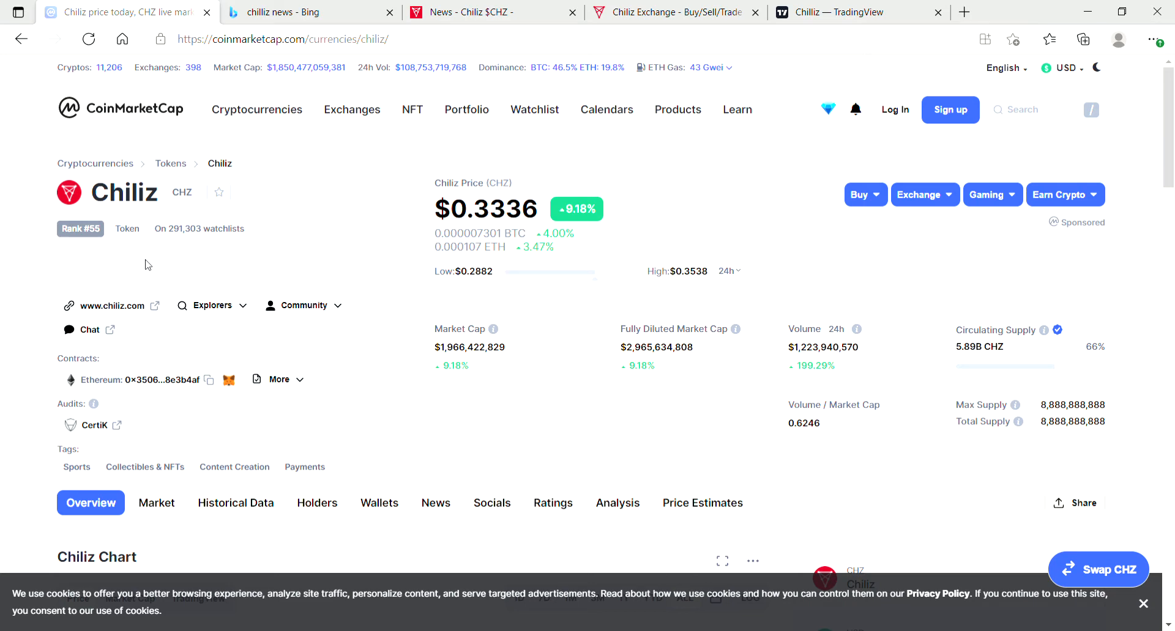
mouse_move(130, 245)
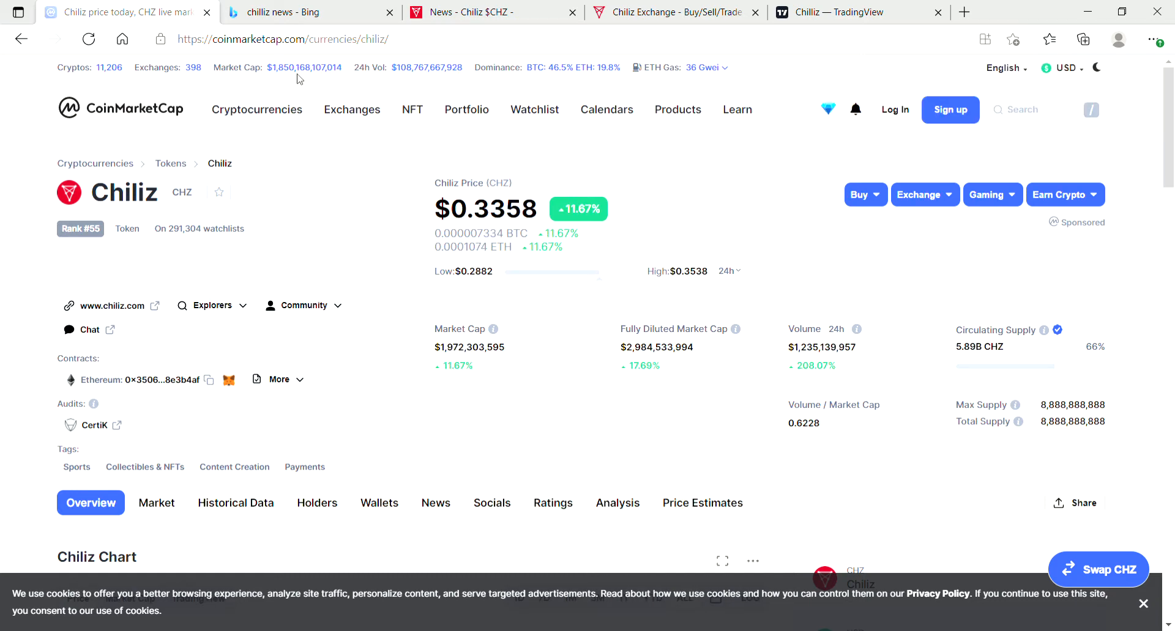
Step: Check Bitcoin's 24h change in the price ranking, then expand 'Read more' under CHZ Price Live Data
left_click(121, 109)
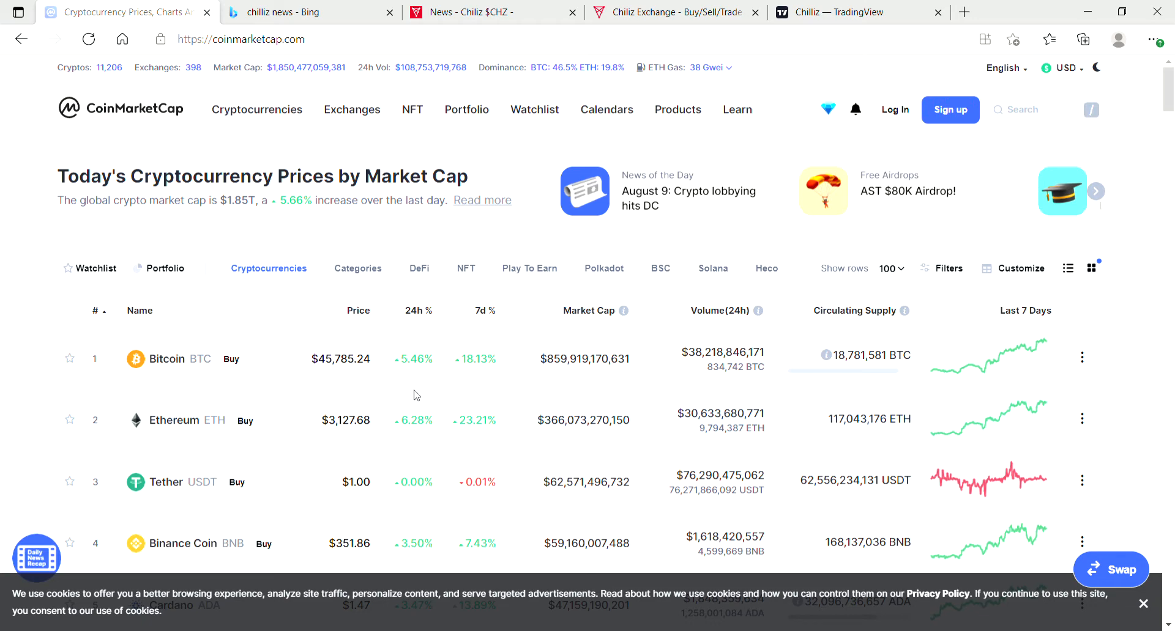
double_click(420, 360)
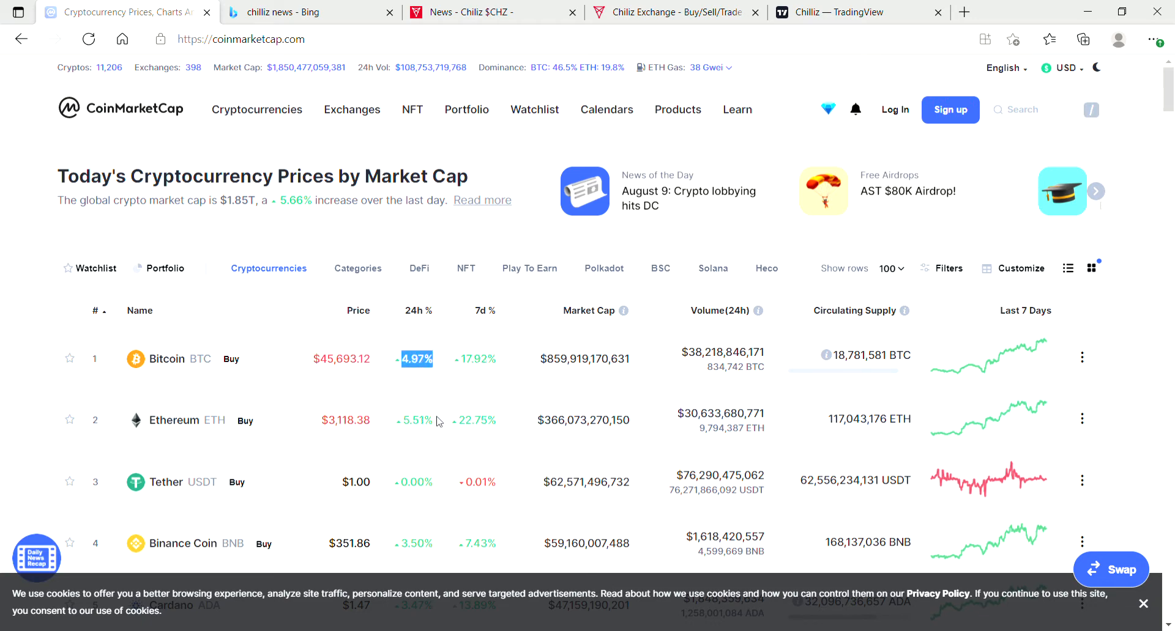
mouse_move(36, 47)
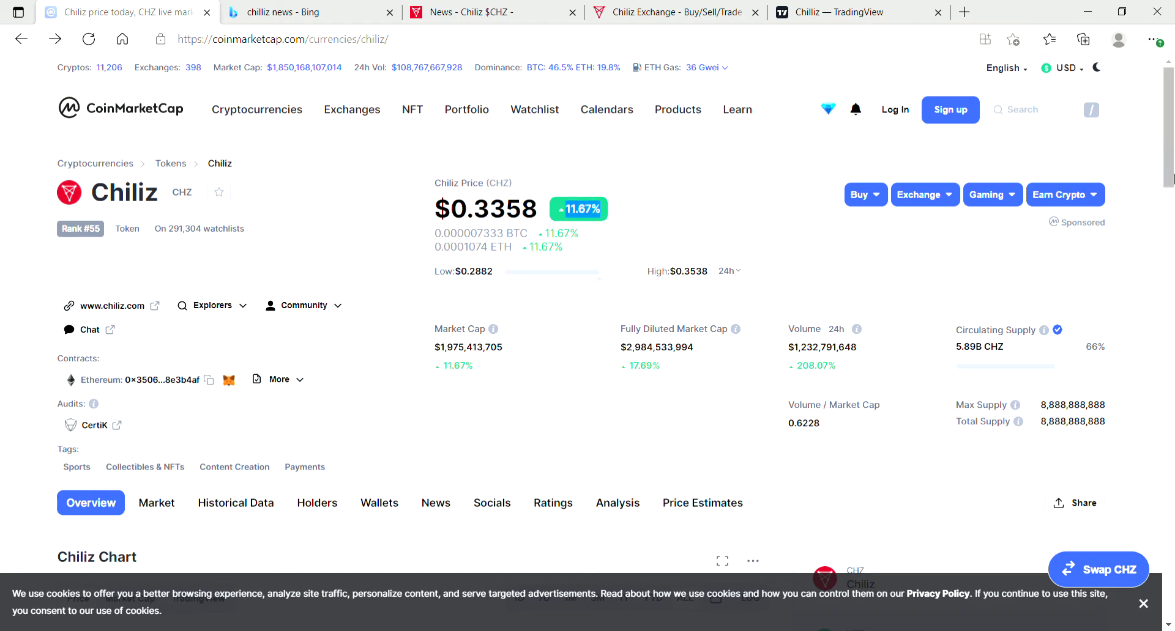
scroll("down", 3)
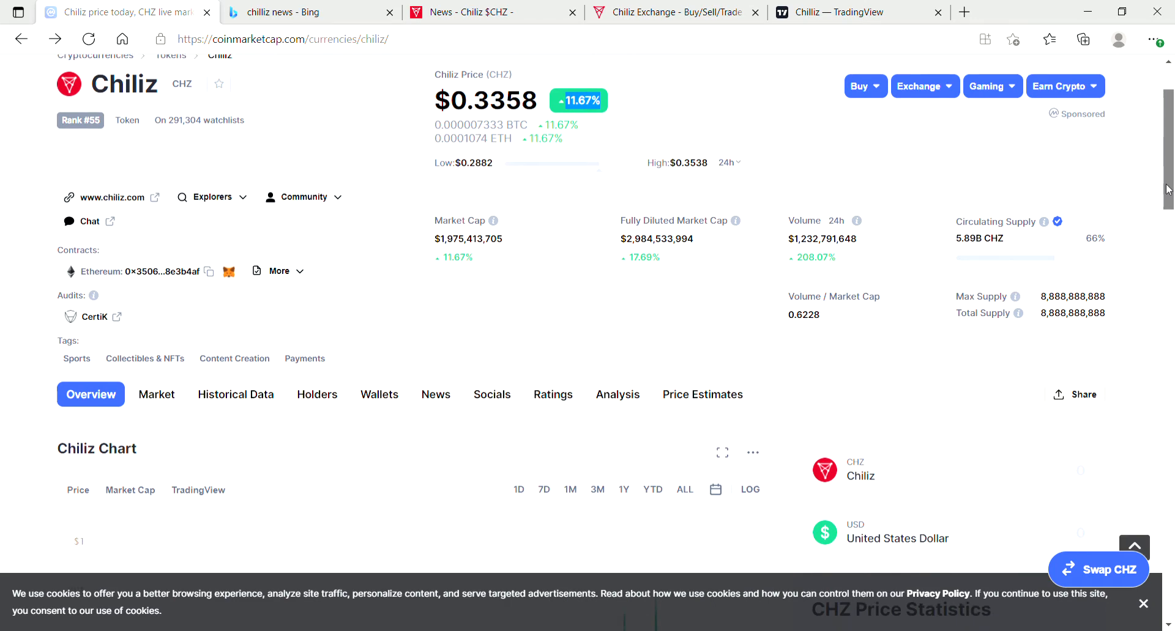
scroll("down", 3)
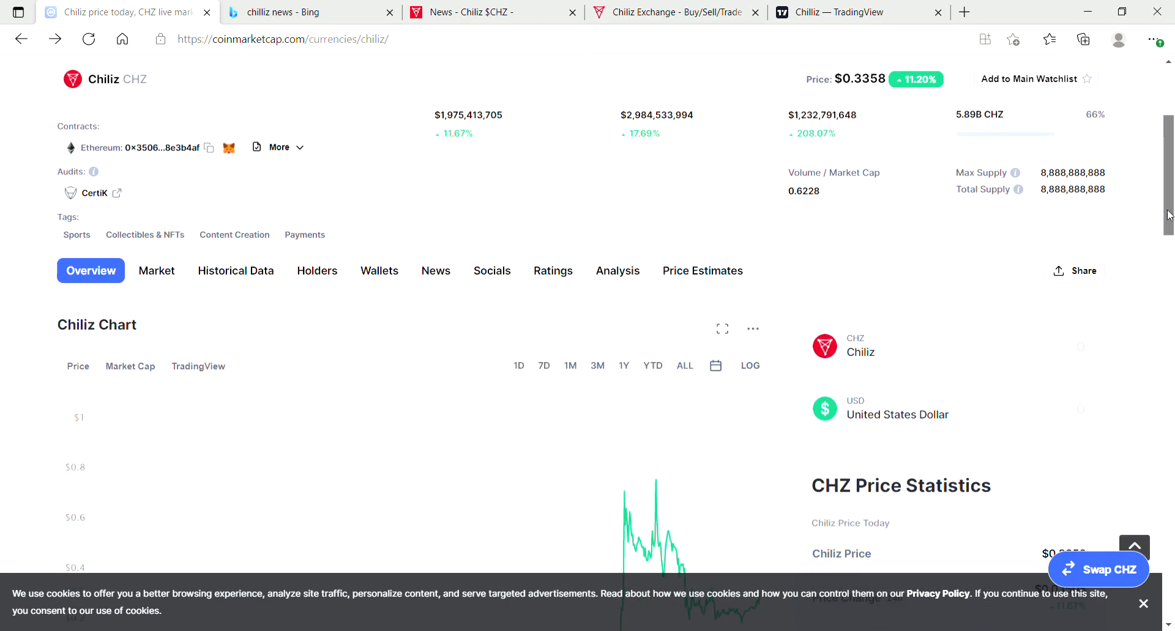
scroll("down", 3)
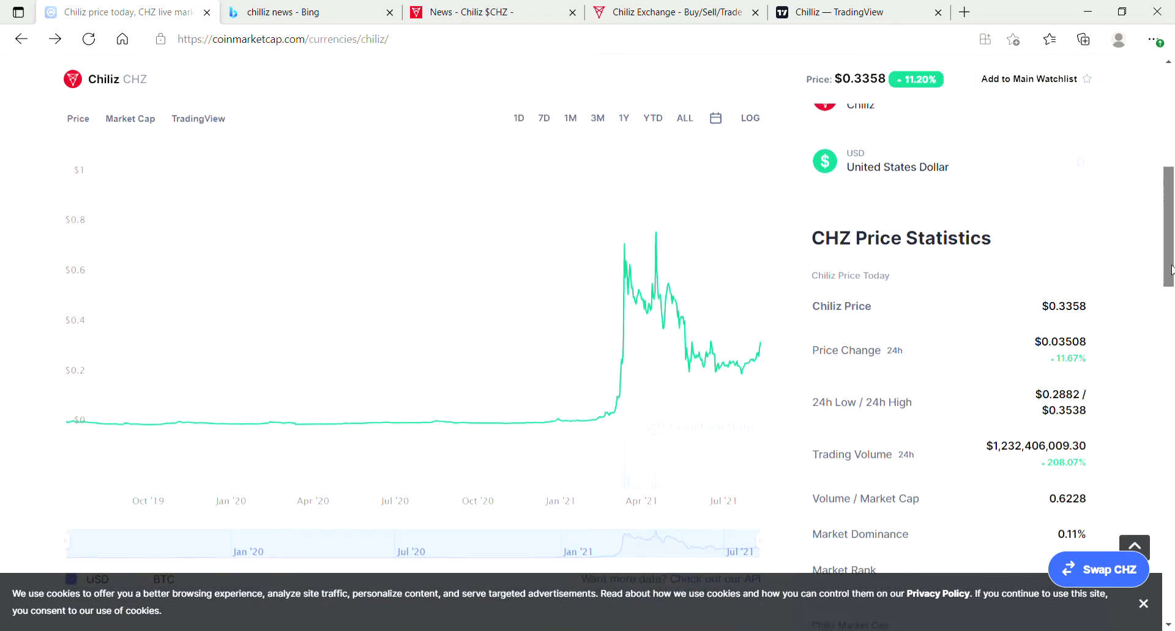
scroll("down", 3)
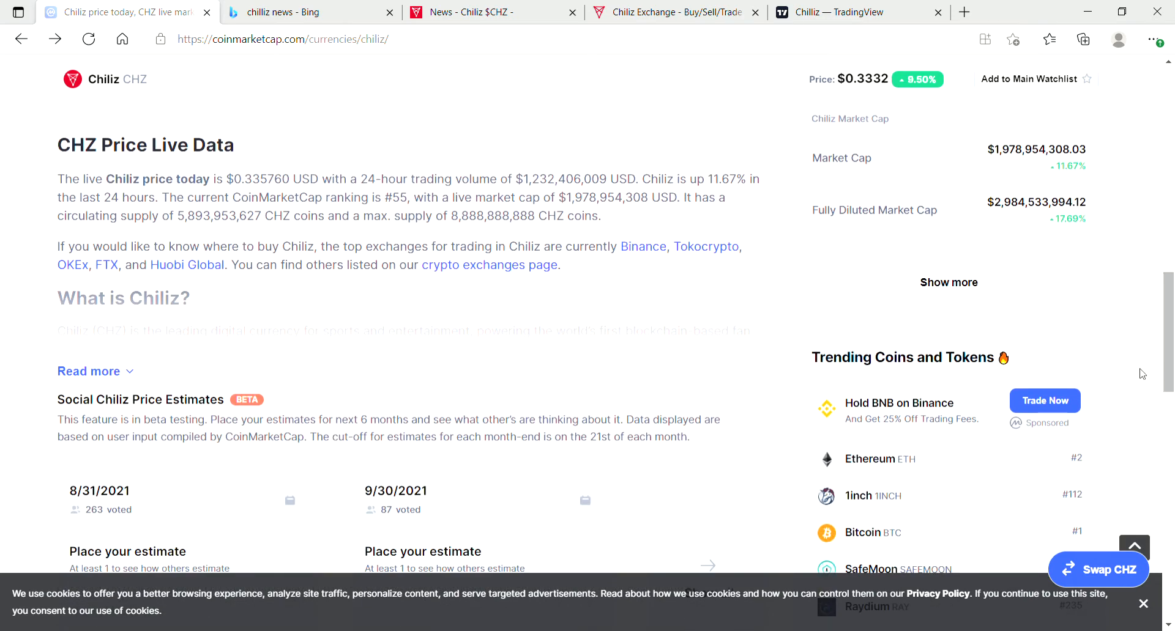
left_click(88, 371)
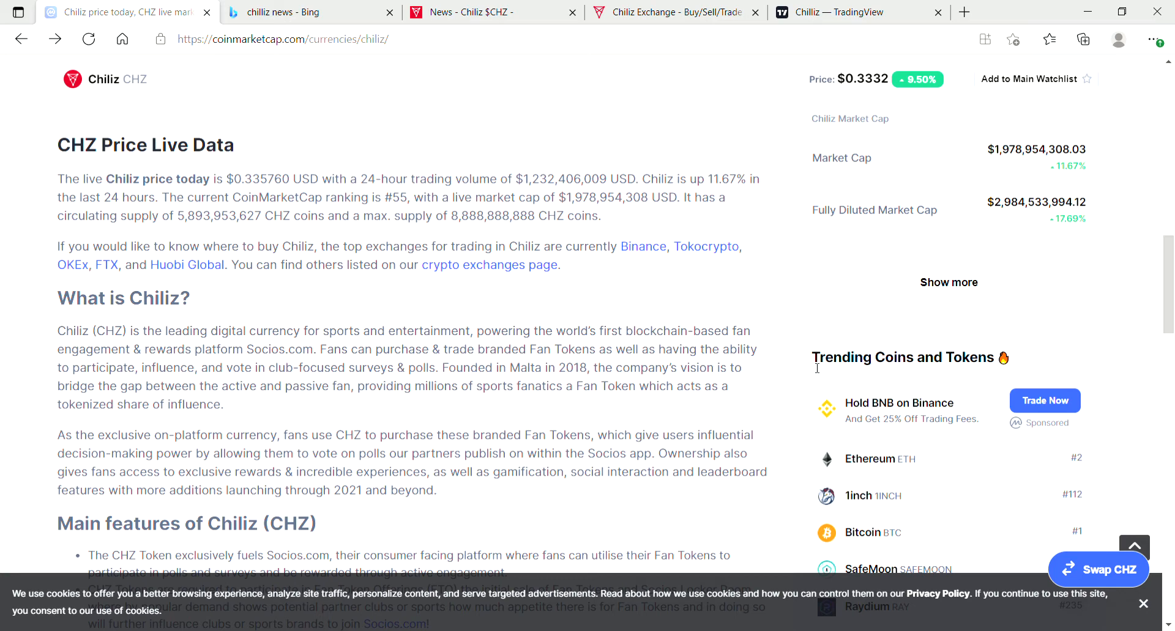
mouse_move(398, 398)
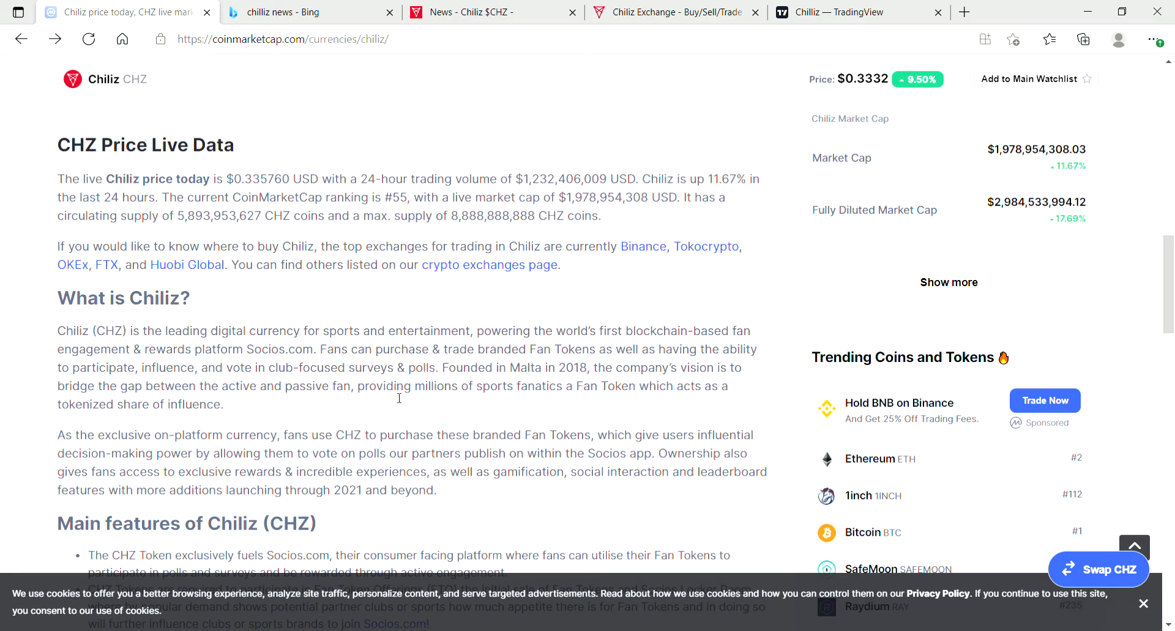
mouse_move(524, 395)
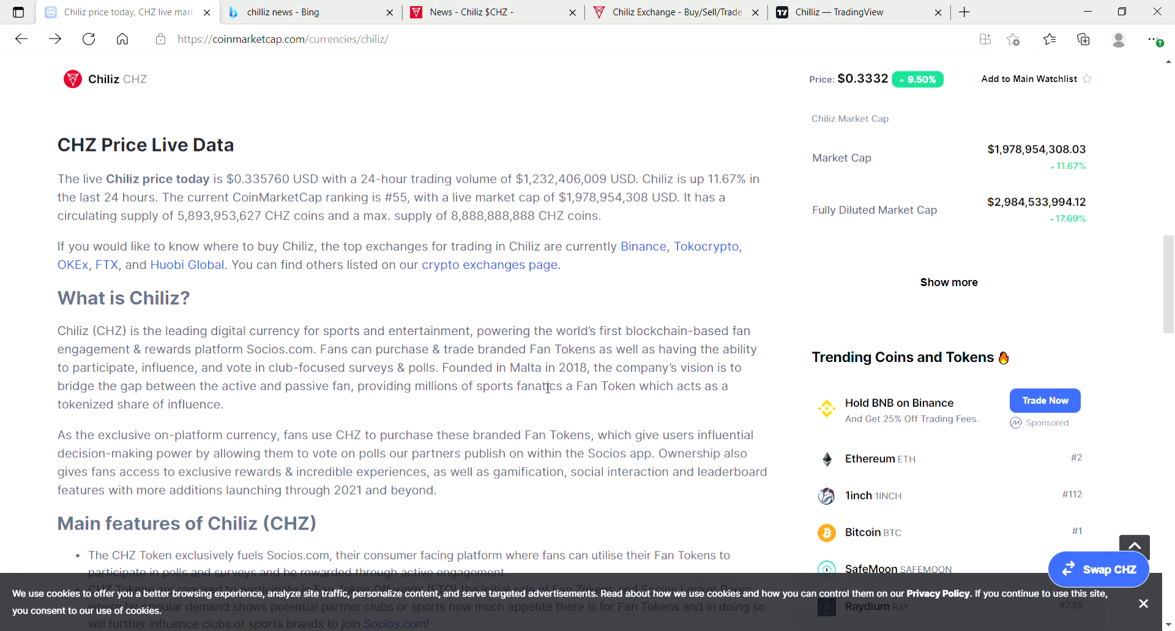
mouse_move(613, 319)
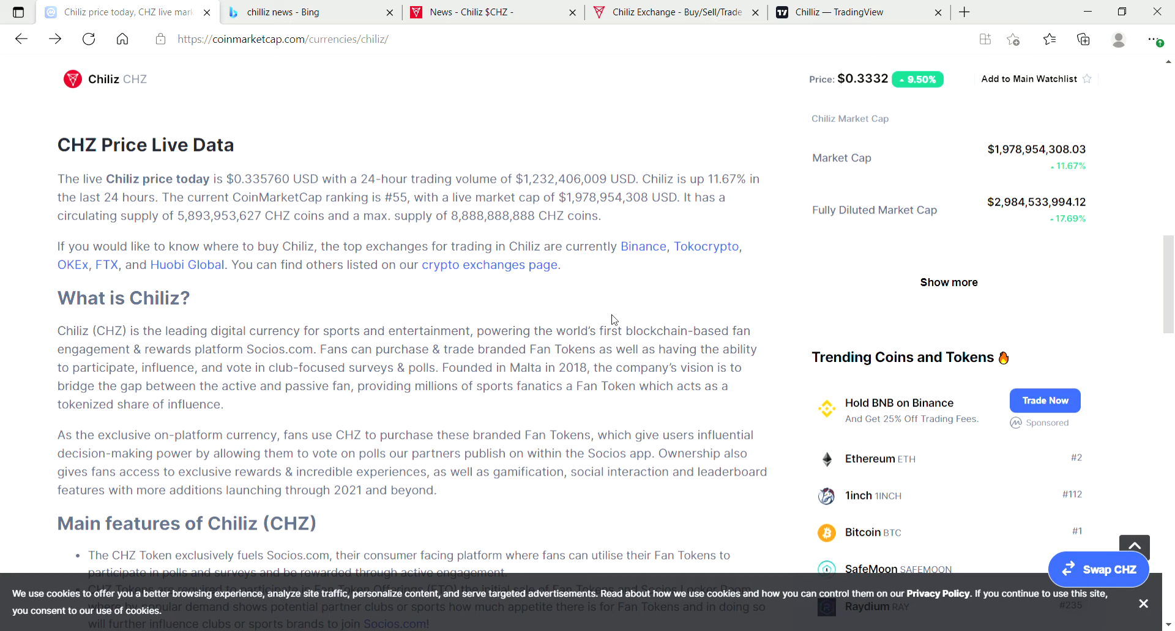
mouse_move(420, 425)
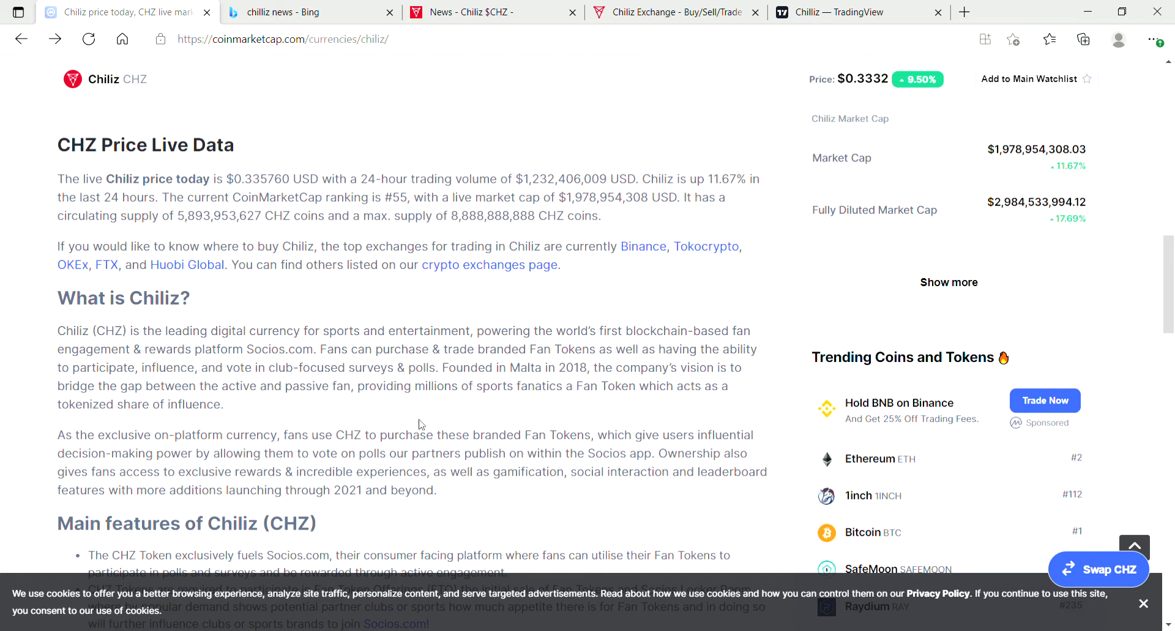
mouse_move(550, 322)
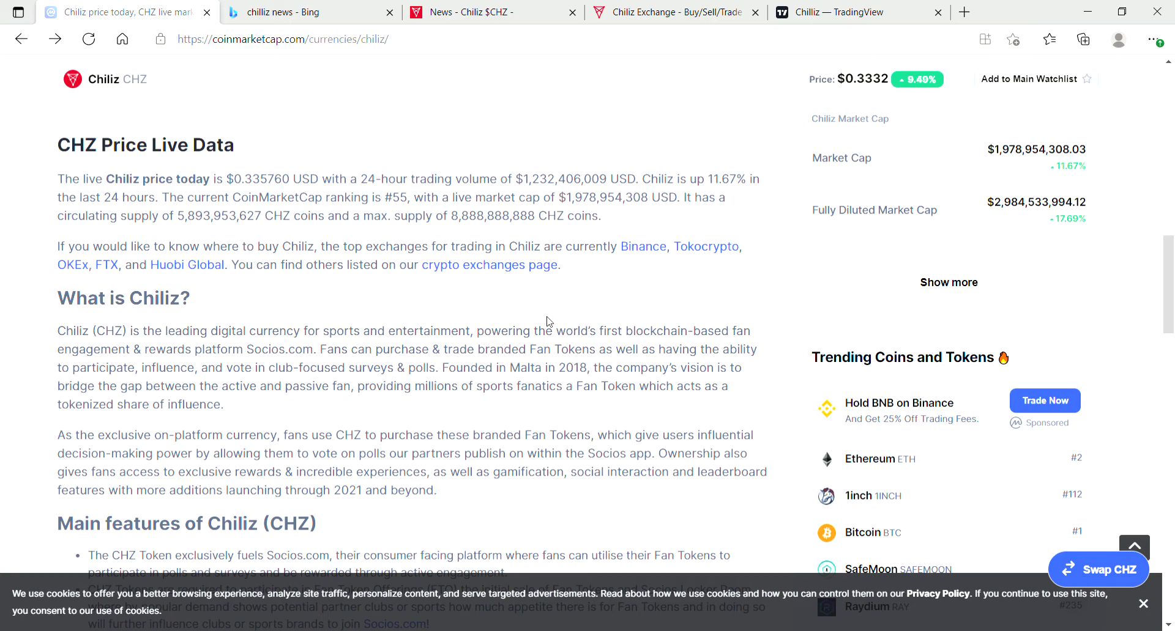
mouse_move(636, 443)
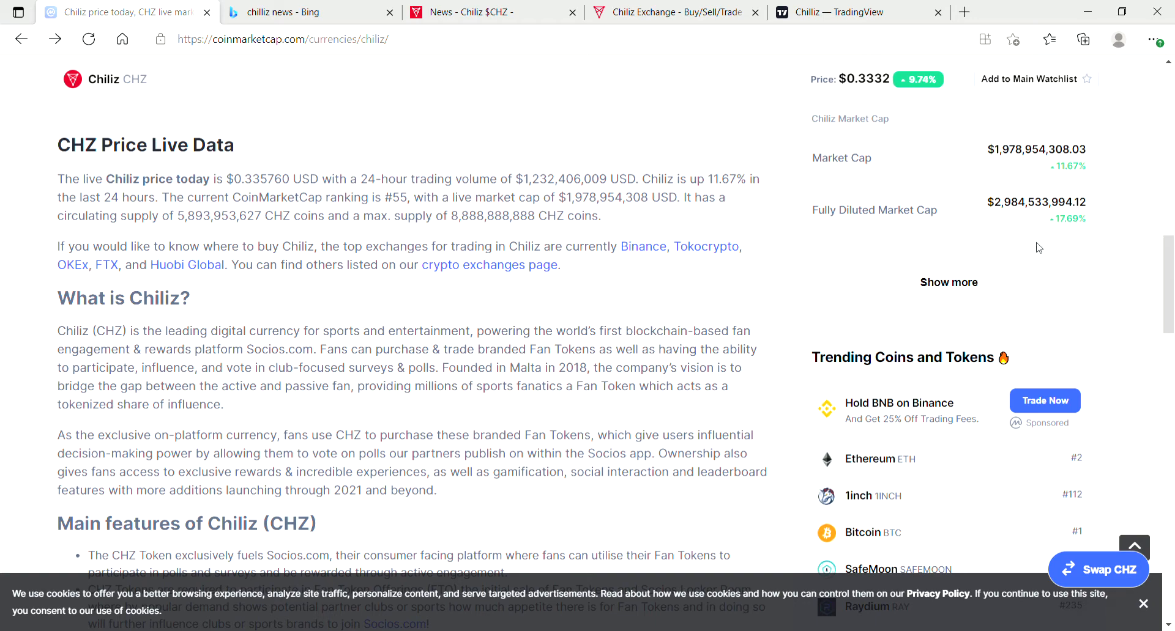
scroll("down", 3)
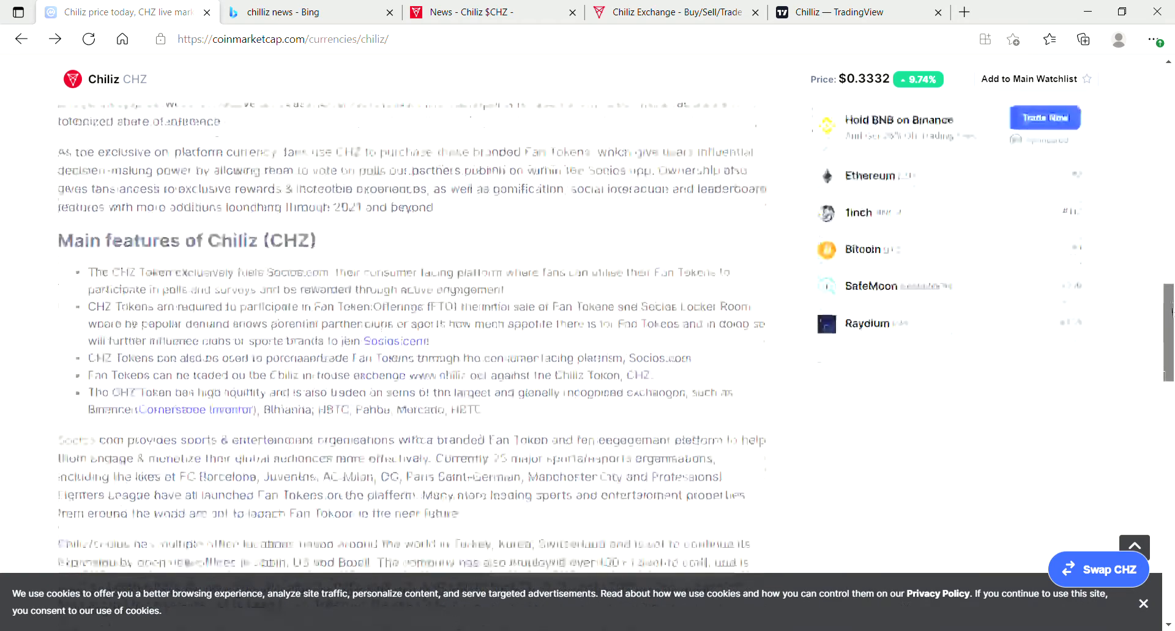
scroll("down", 3)
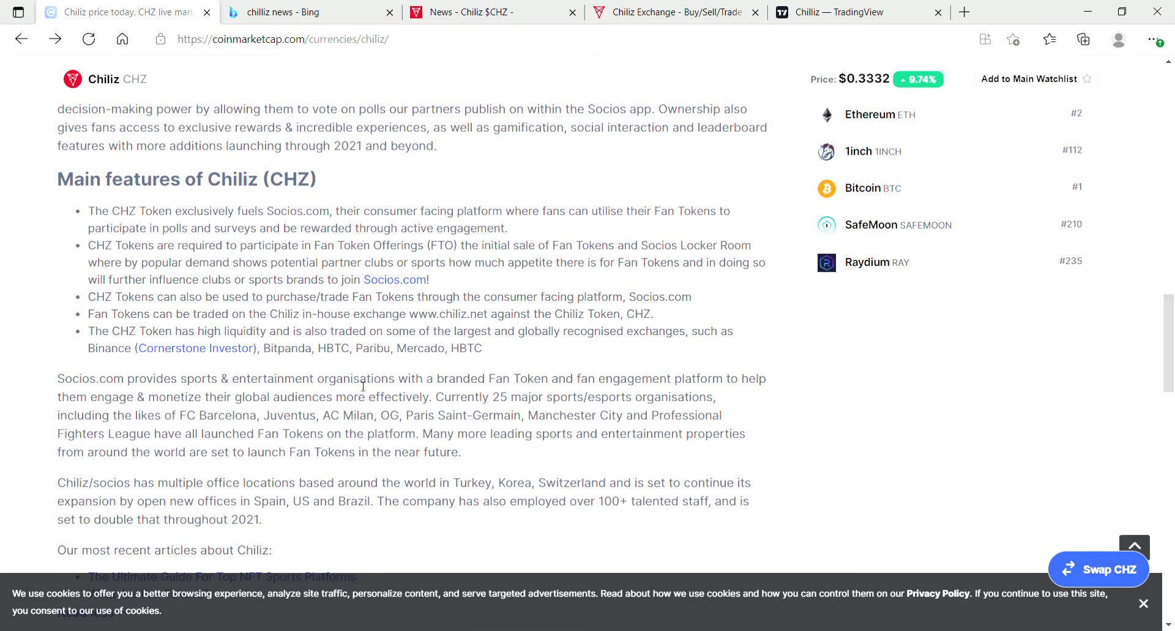
mouse_move(822, 193)
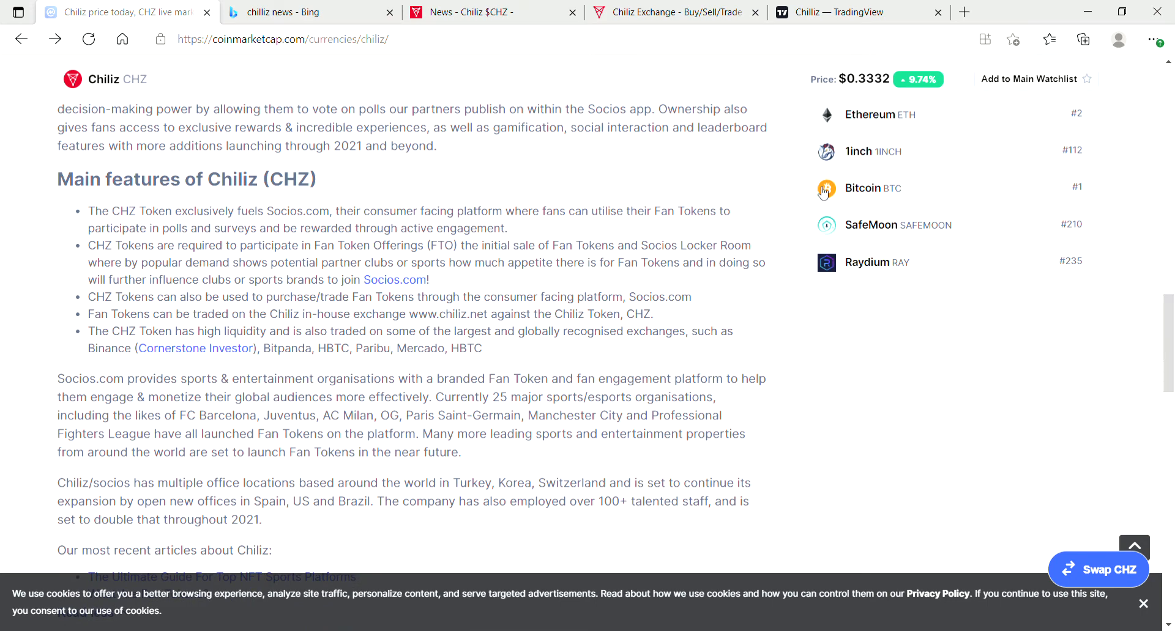
left_click(672, 13)
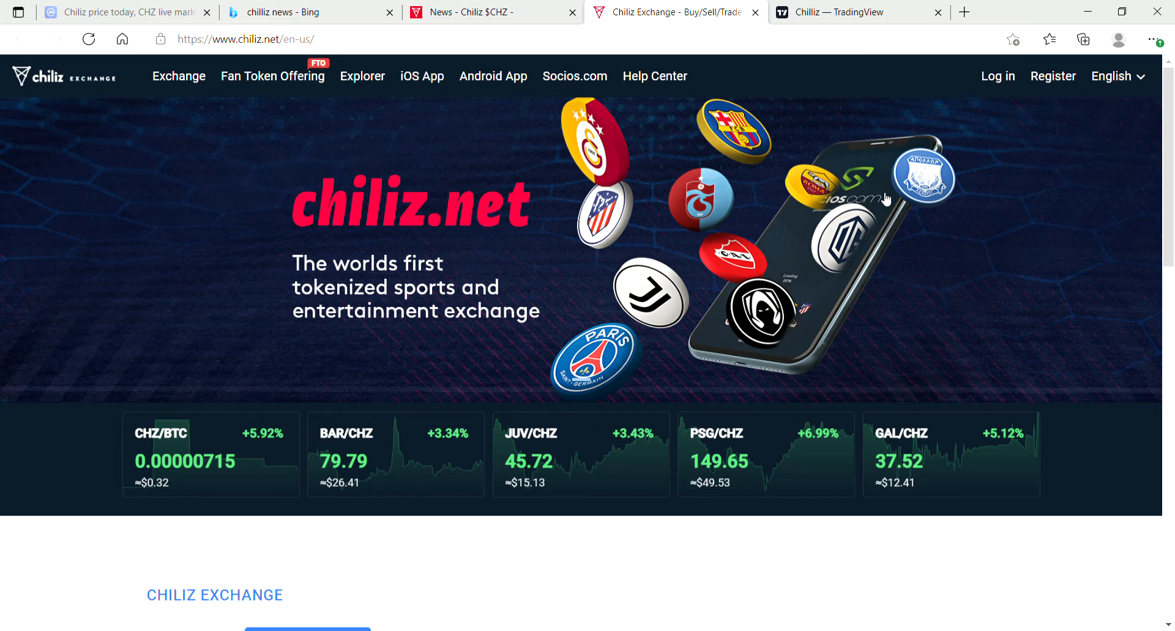
Step: Scroll the chiliz.net homepage down to the Quick Register form and footer, then back to the markets table
scroll("down", 3)
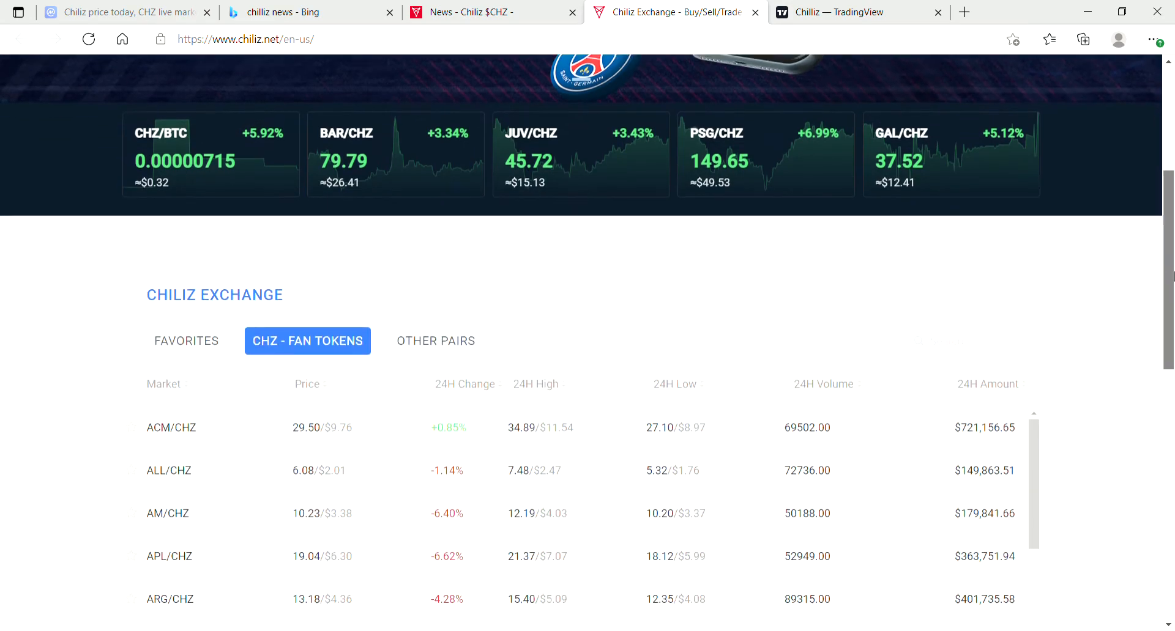
scroll("down", 3)
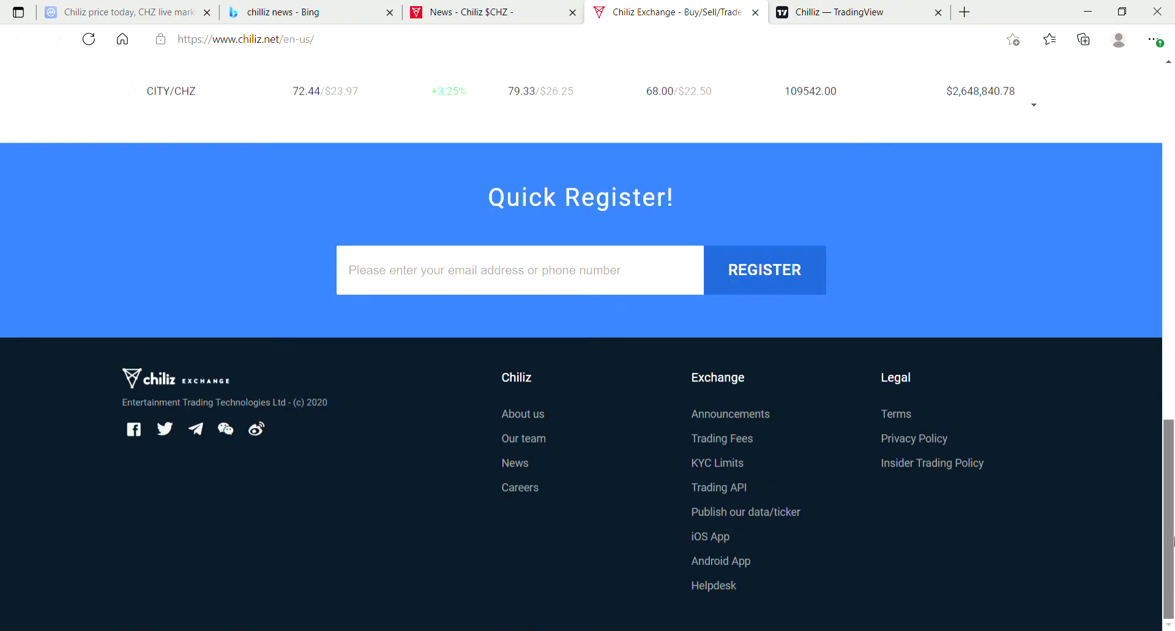
mouse_move(719, 473)
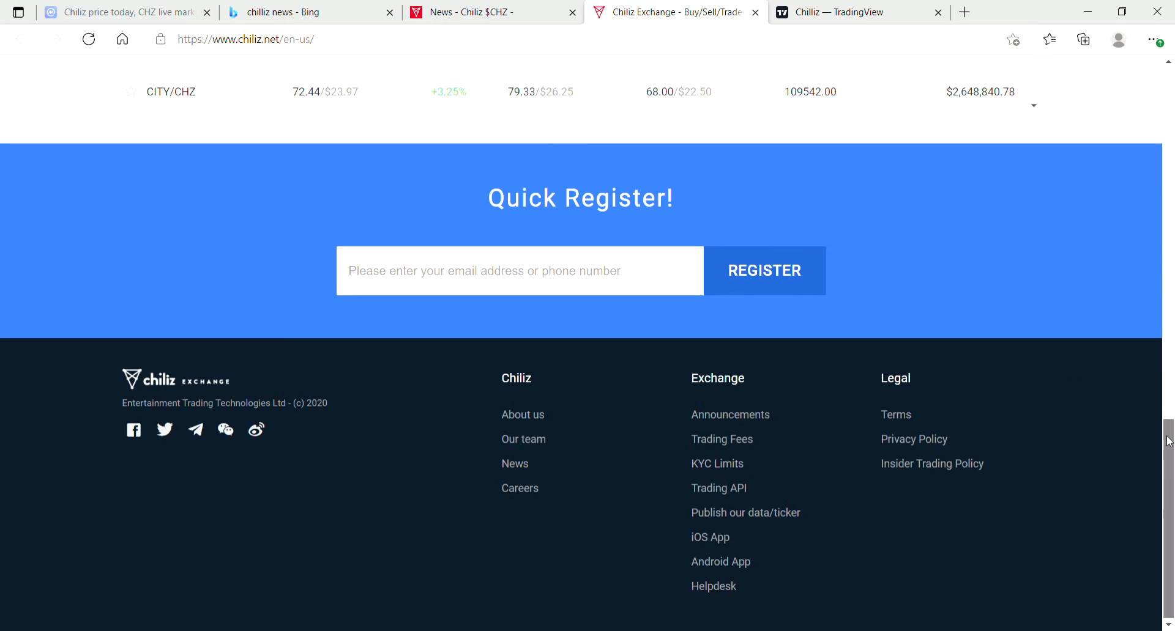
scroll("up", 3)
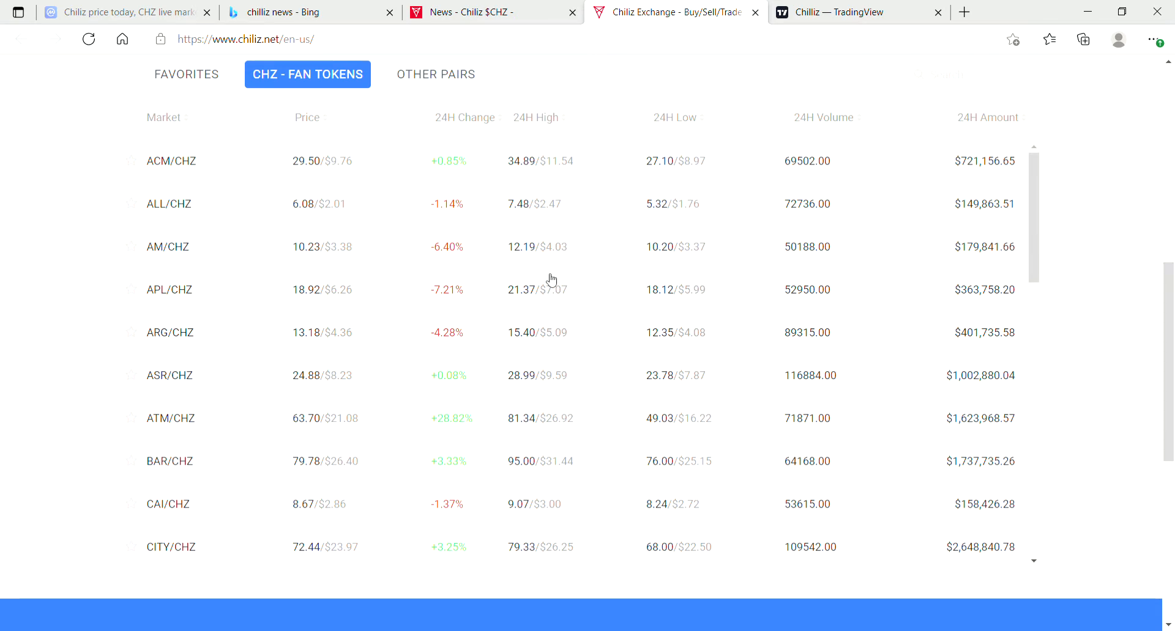
mouse_move(265, 249)
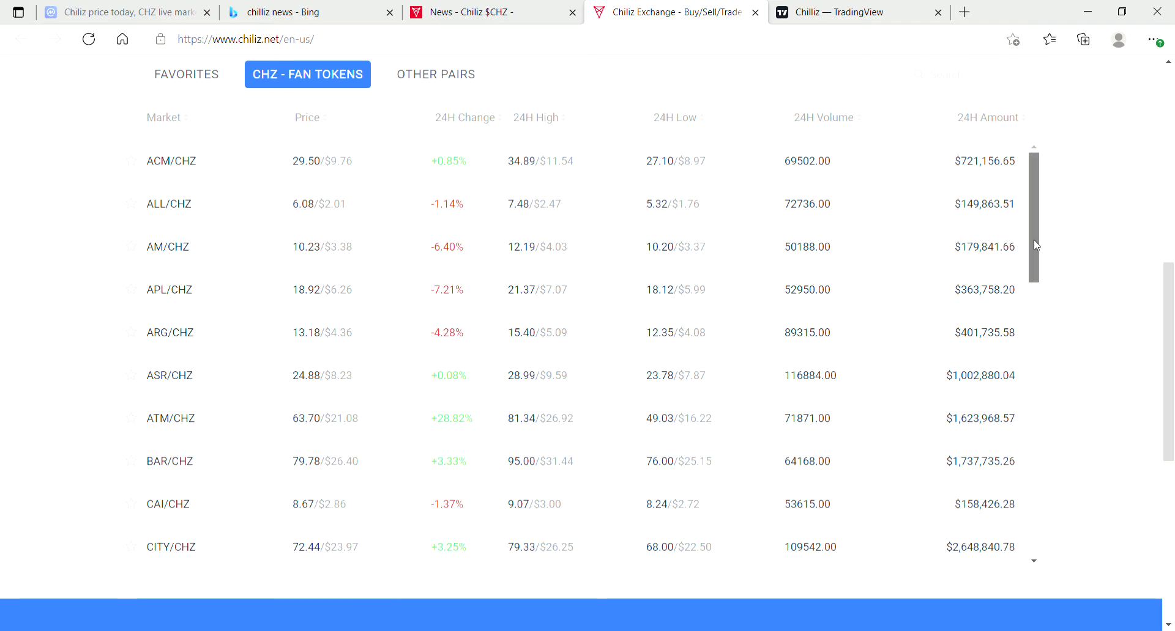
Step: Scroll through the CHZ fan token market table with 24h prices and show the CHZ fan token markets tab
scroll("down", 3)
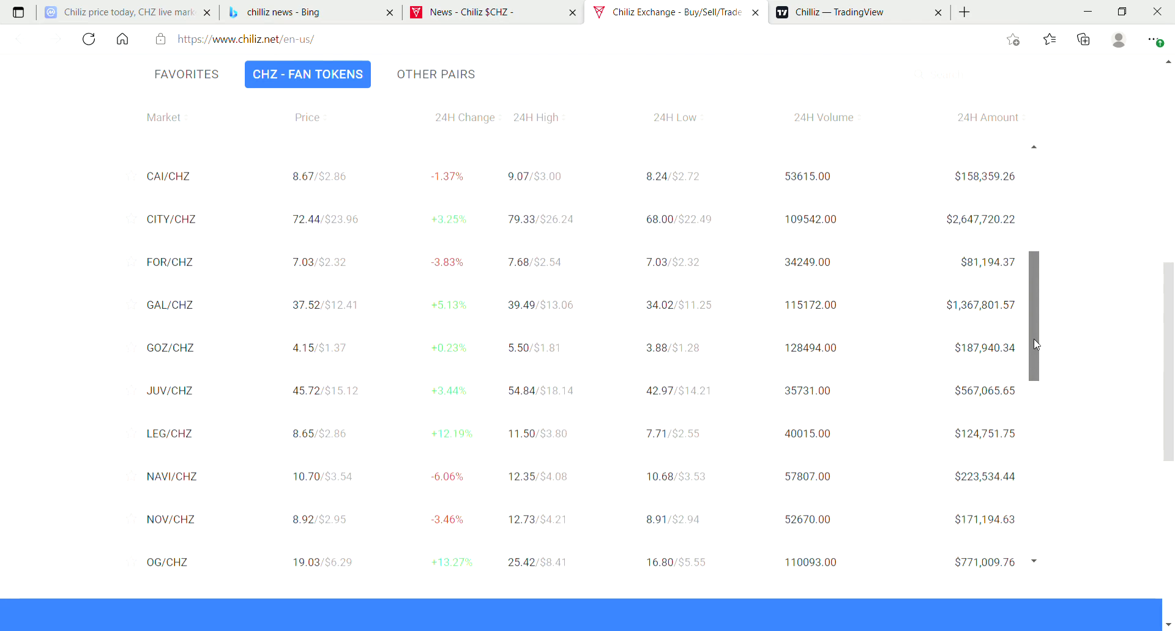
scroll("down", 3)
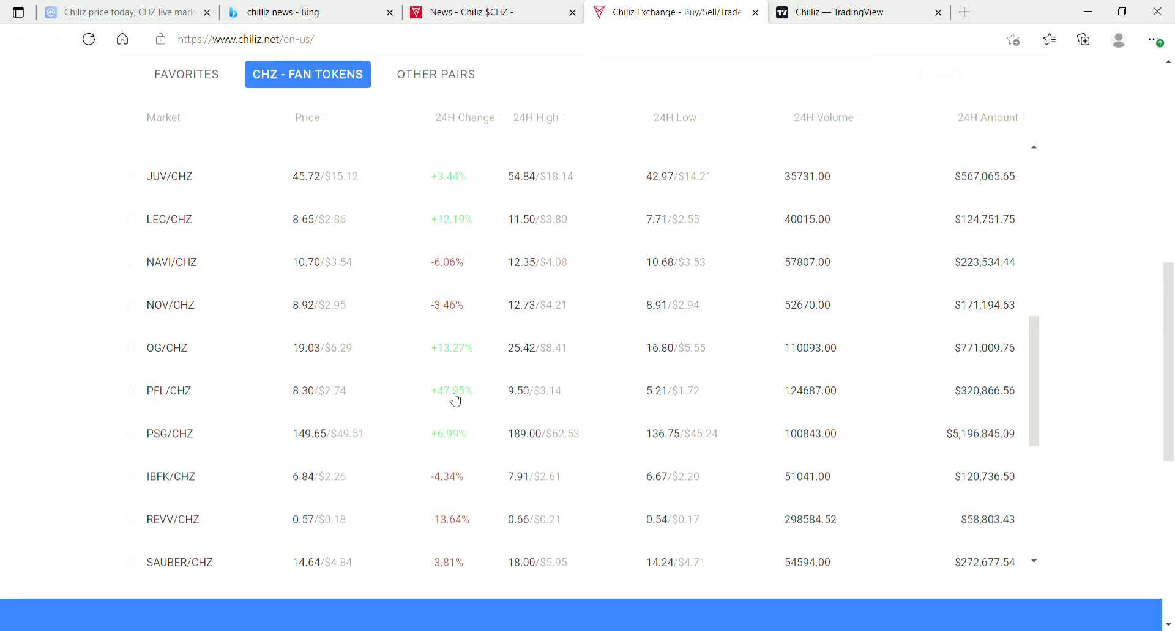
mouse_move(1099, 376)
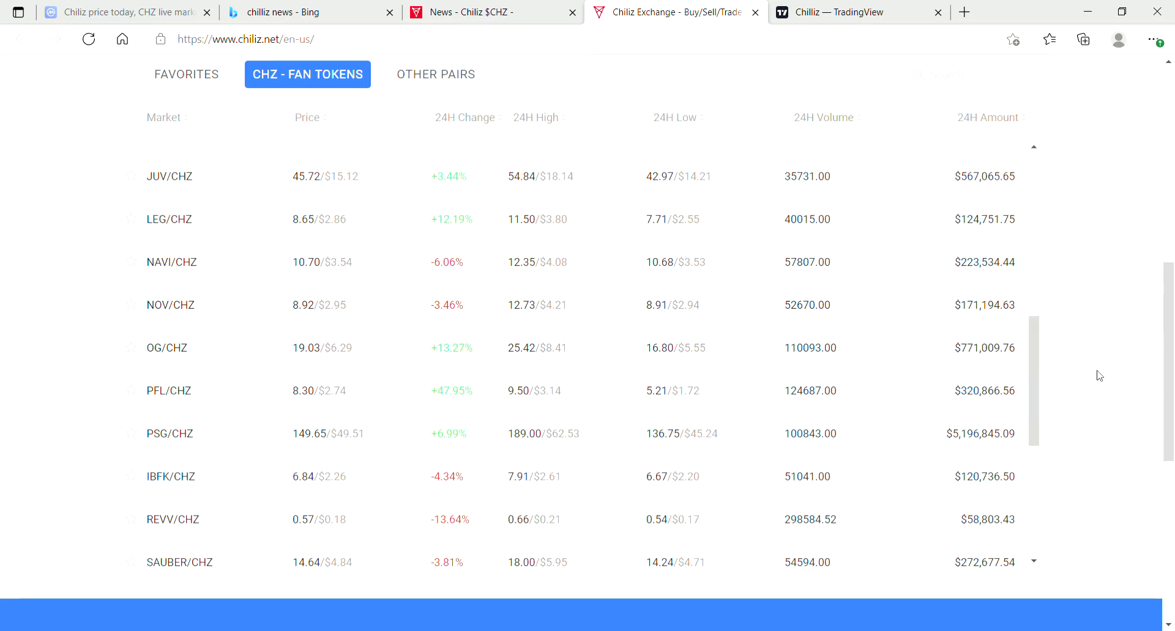
scroll("down", 3)
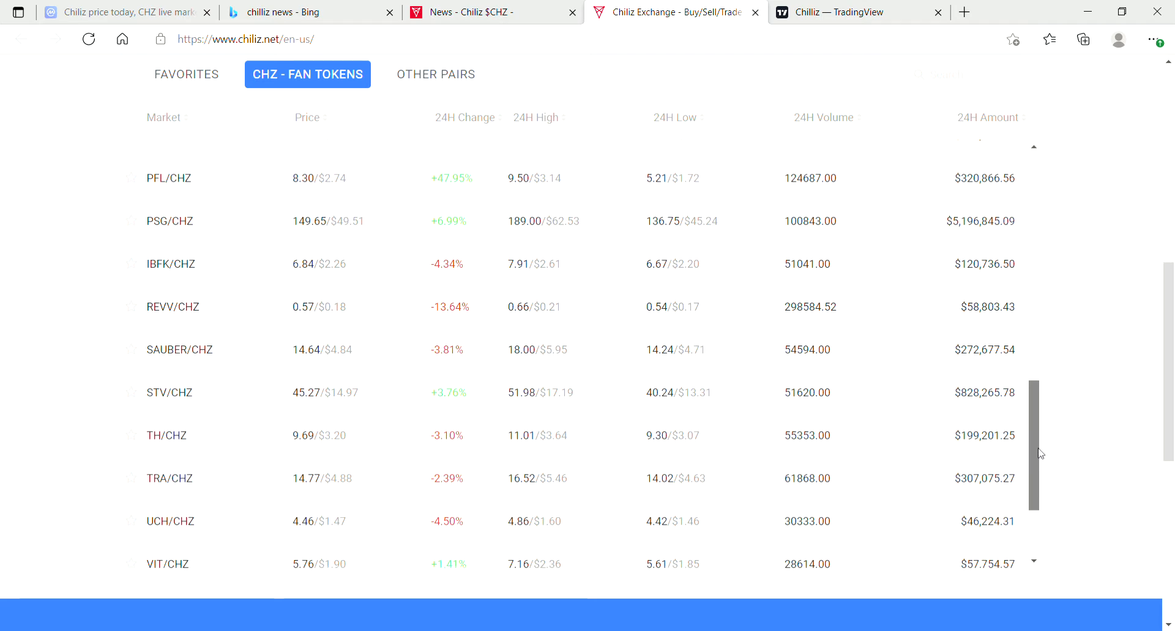
scroll("down", 3)
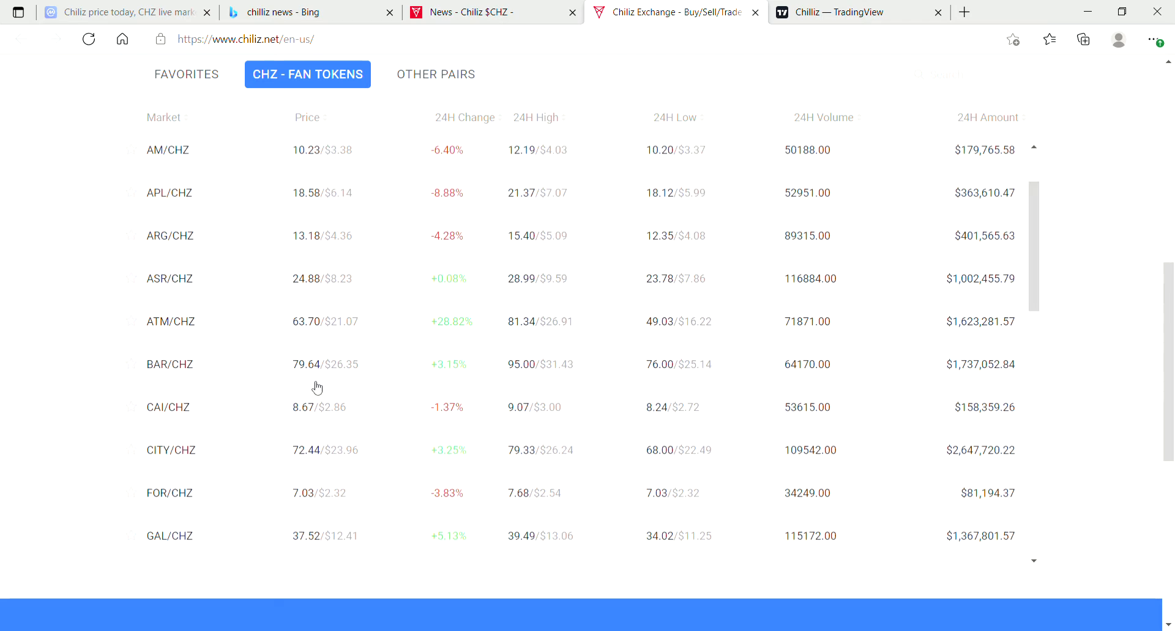
mouse_move(1033, 261)
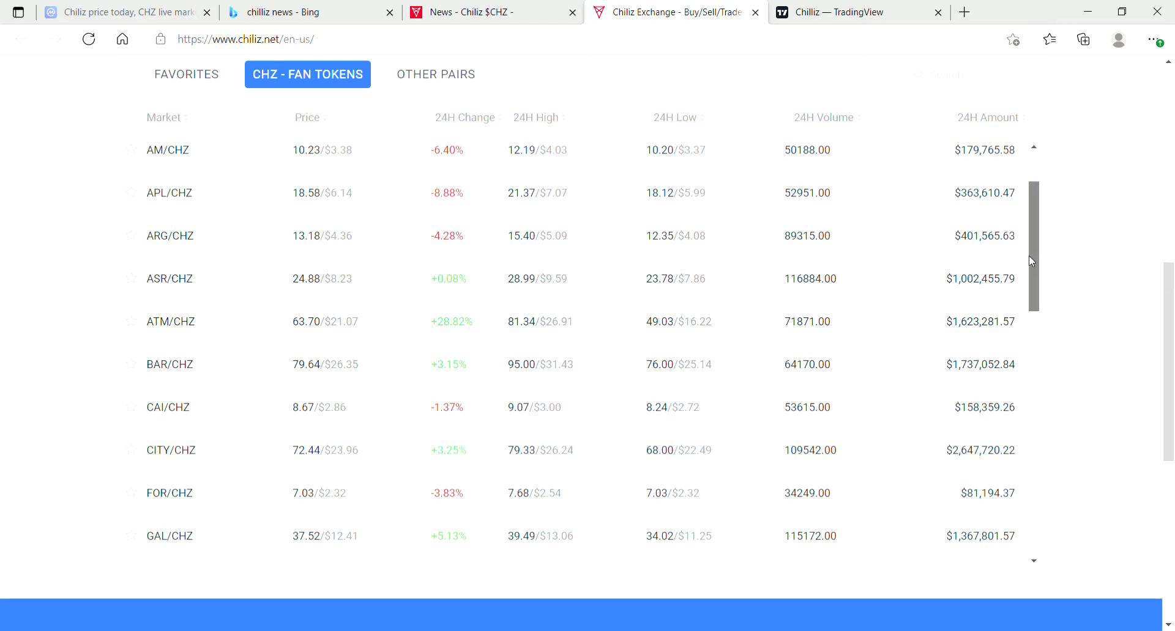
scroll("up", 3)
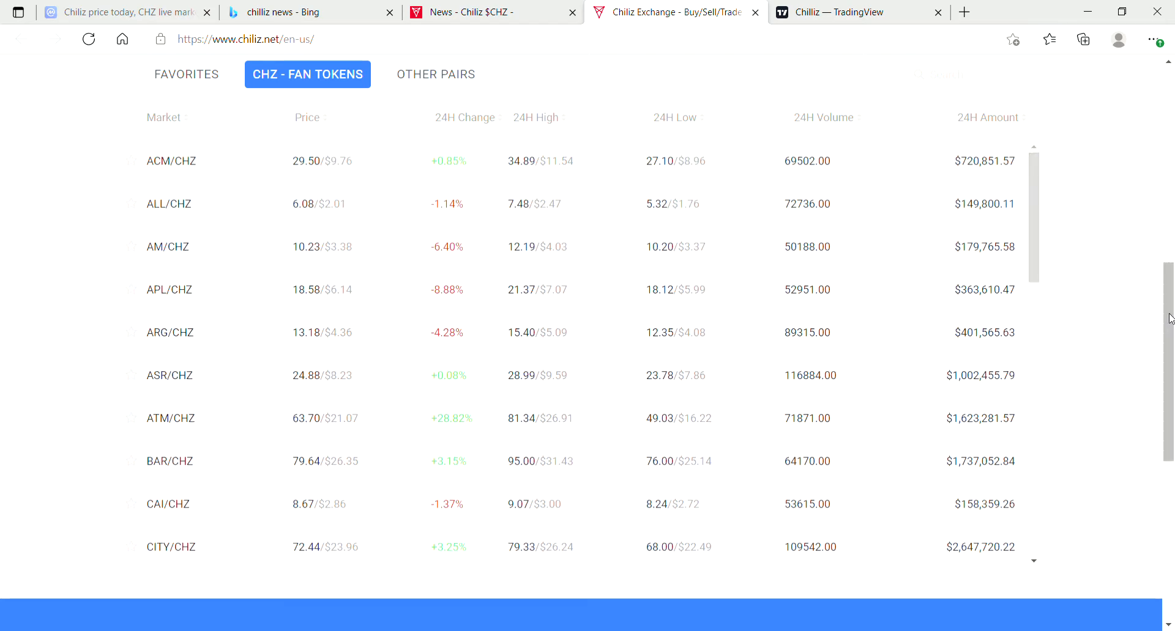
scroll("up", 3)
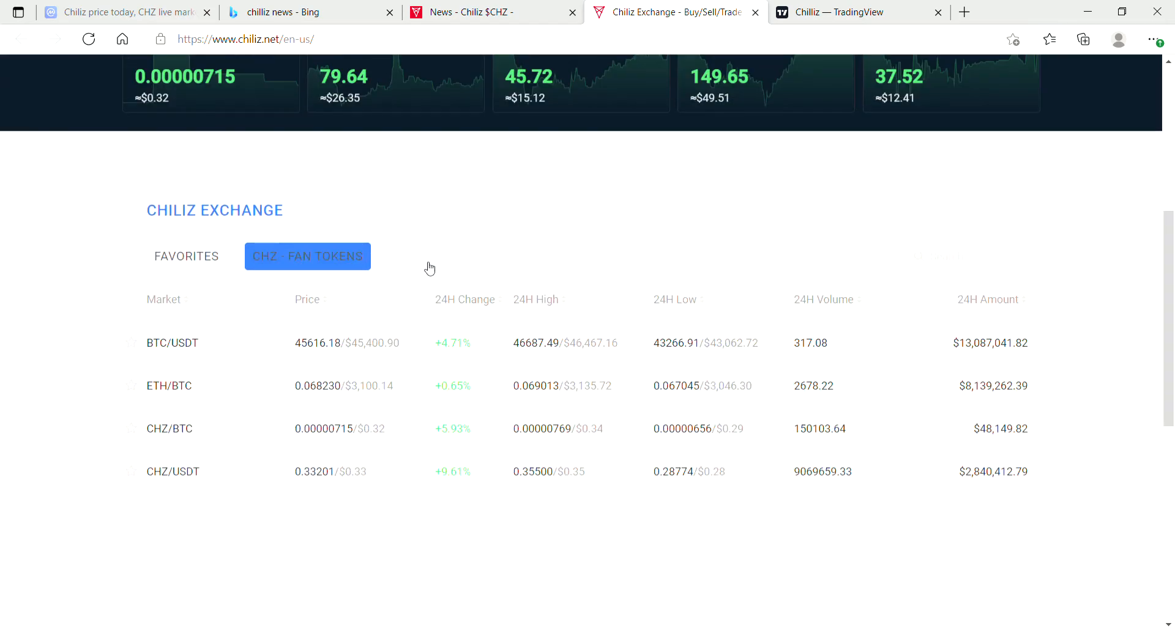
left_click(436, 256)
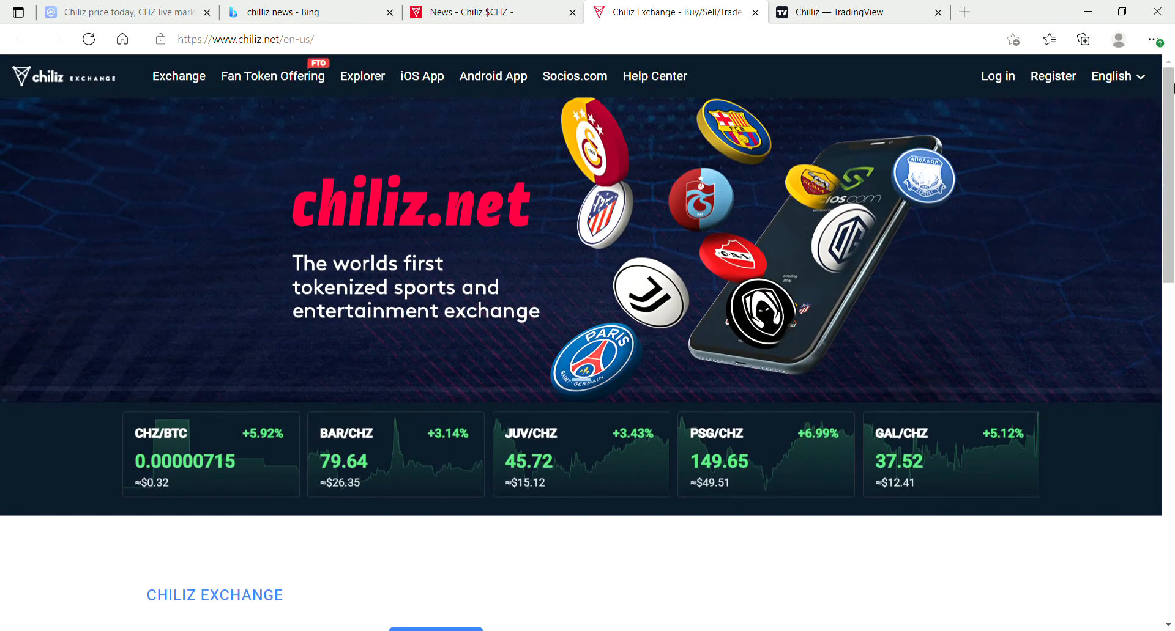
mouse_move(178, 76)
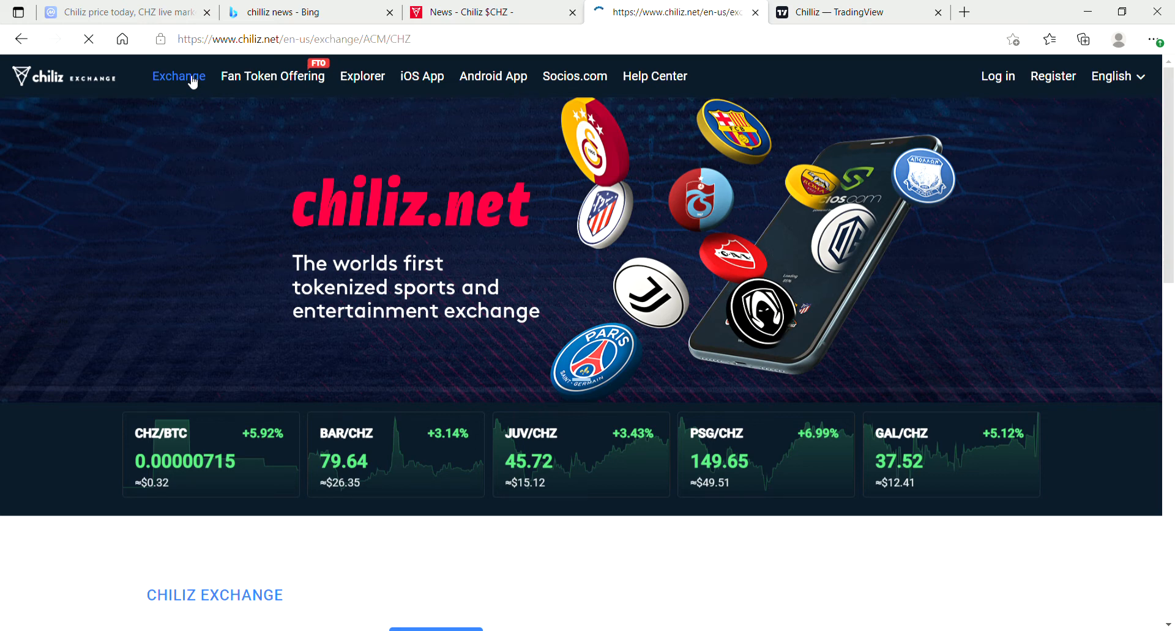
Step: Open the ACM/CHZ trading page from Exchange in the top navigation
left_click(179, 76)
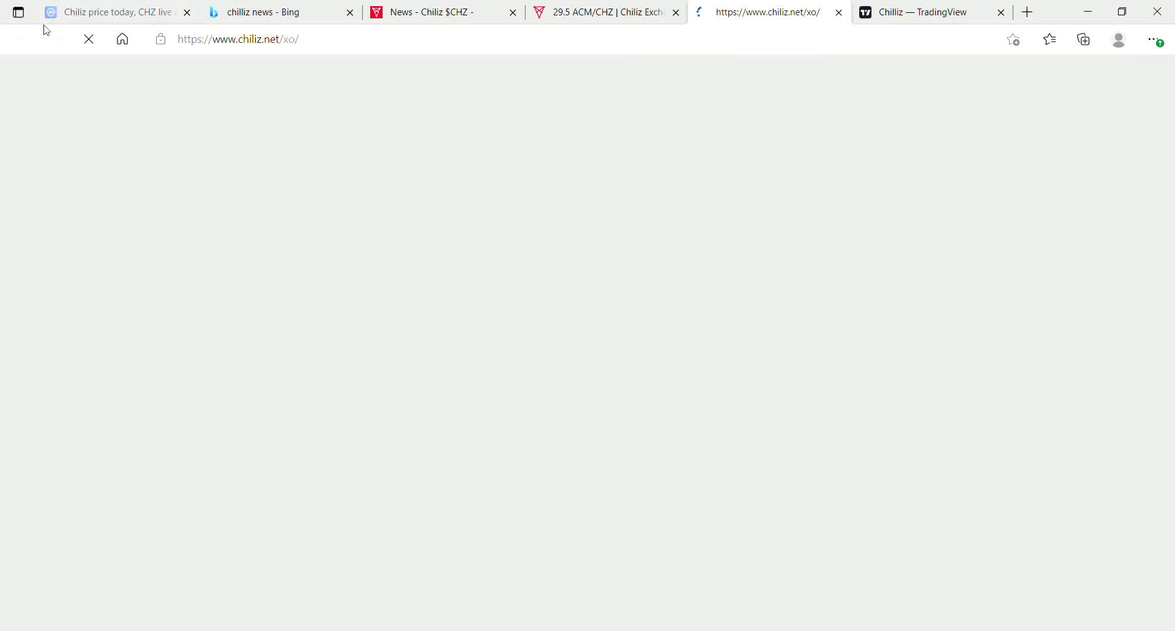
Step: Switch back to the CoinMarketCap Chiliz (CHZ) tab
left_click(113, 12)
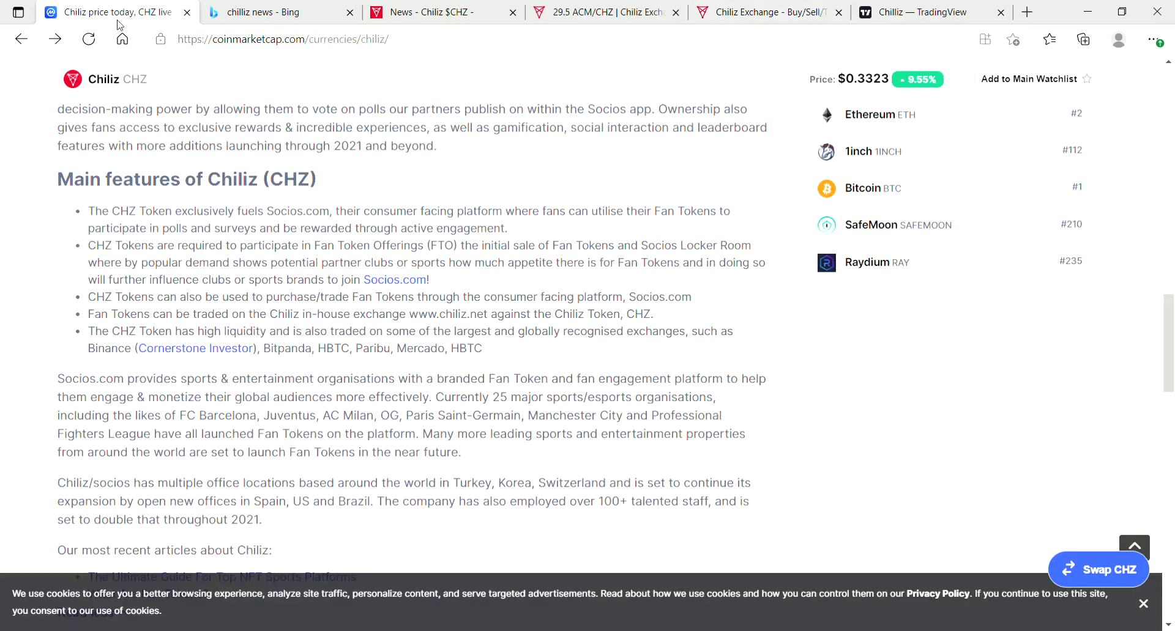
mouse_move(805, 358)
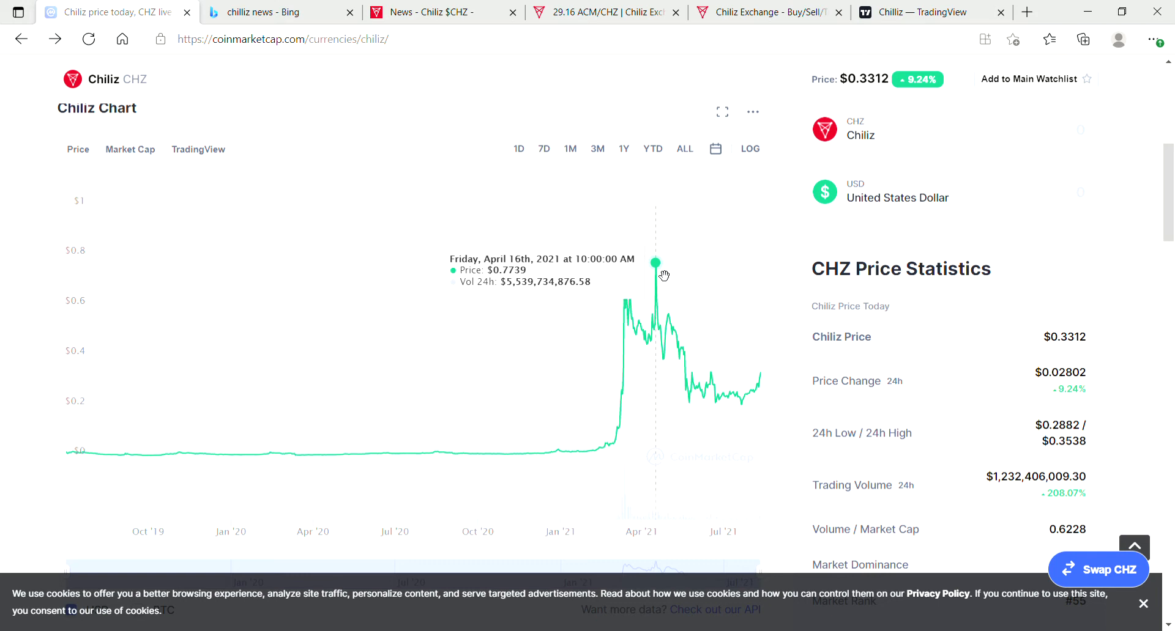
mouse_move(652, 265)
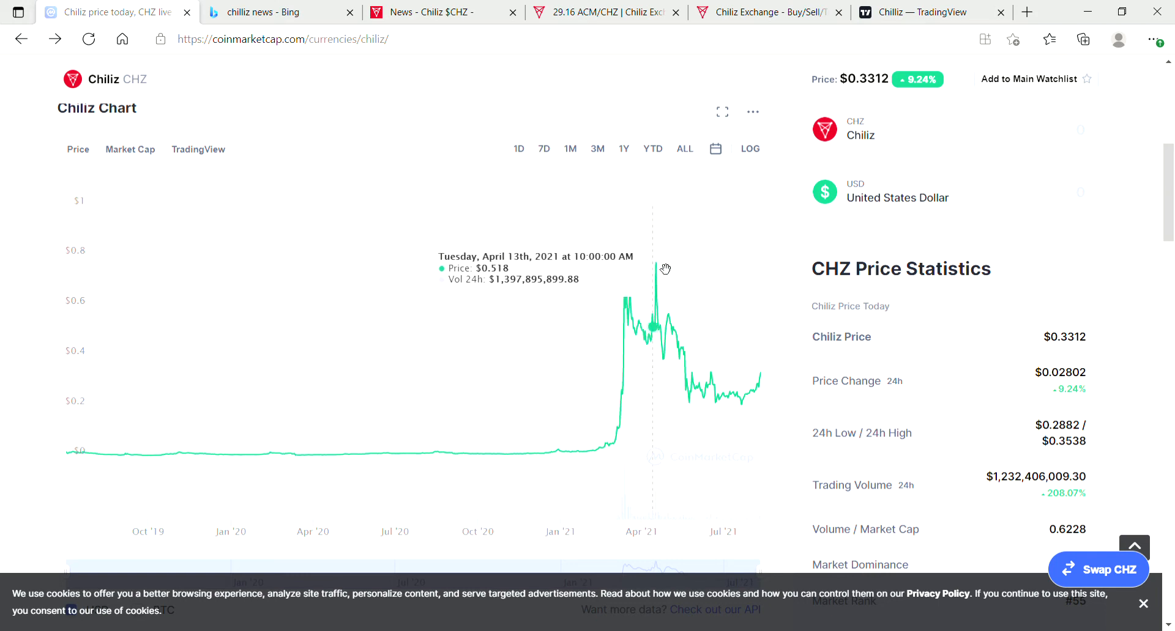
mouse_move(658, 272)
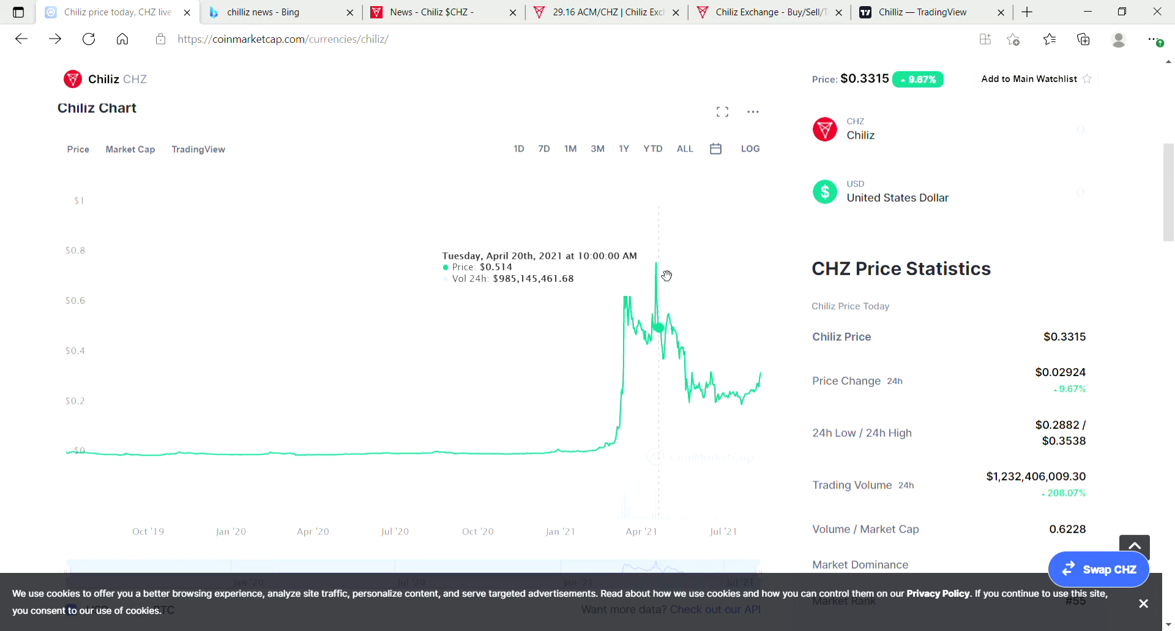
mouse_move(751, 355)
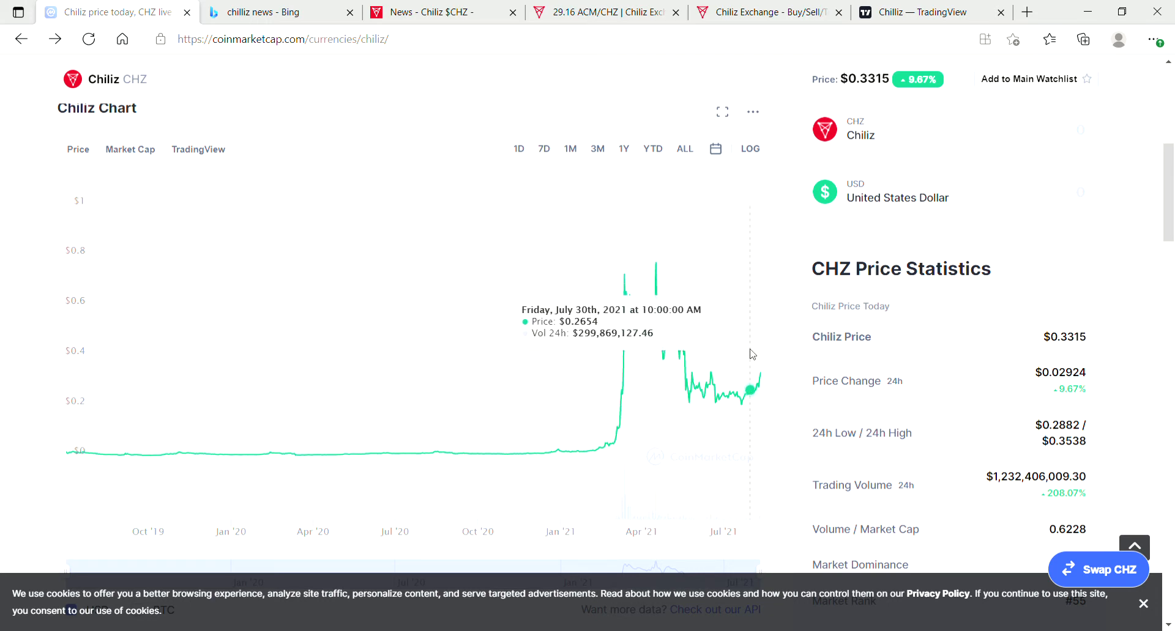
mouse_move(722, 306)
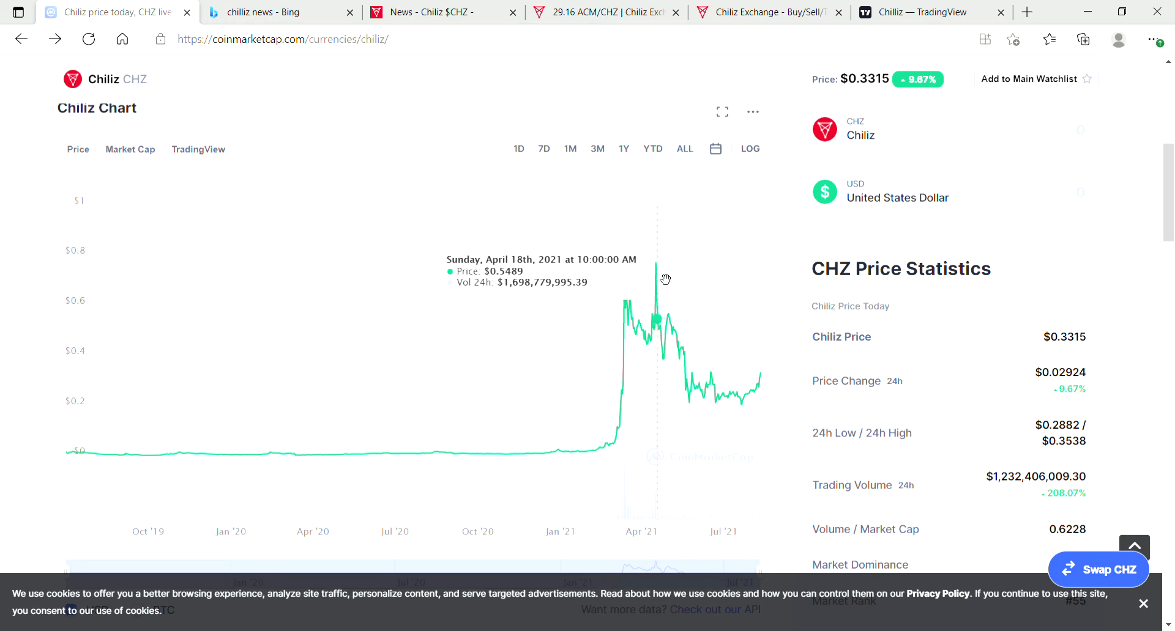
mouse_move(665, 279)
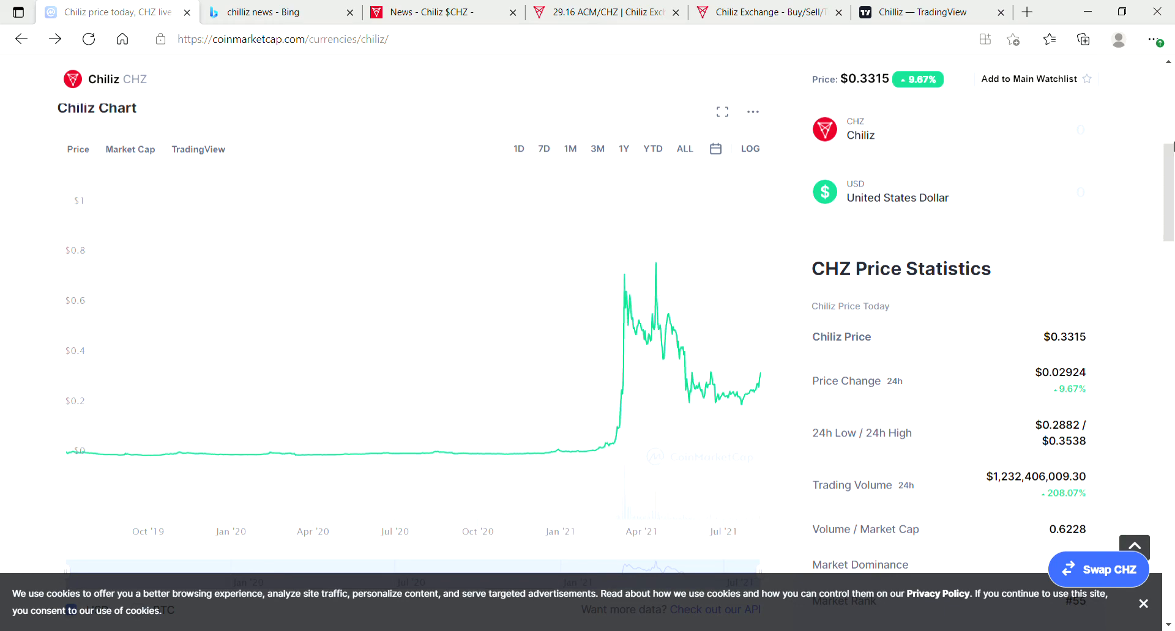
Step: Reveal the remaining Chiliz price statistics and scroll to All Time High $0.8915, All Time Low, ROI and supply
scroll("down", 3)
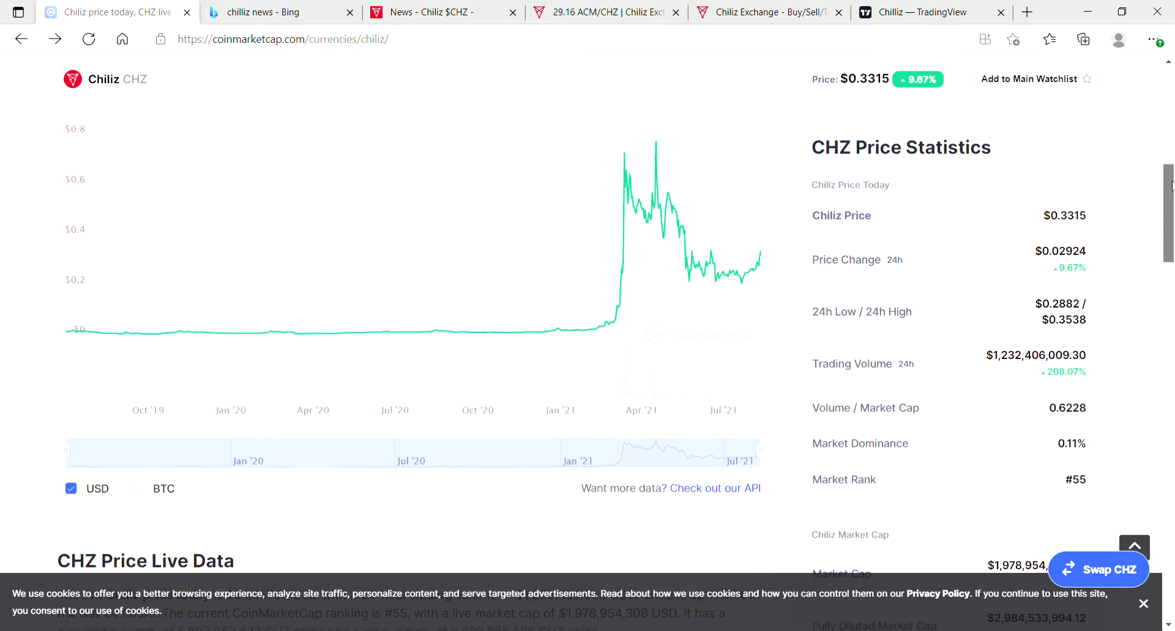
scroll("down", 3)
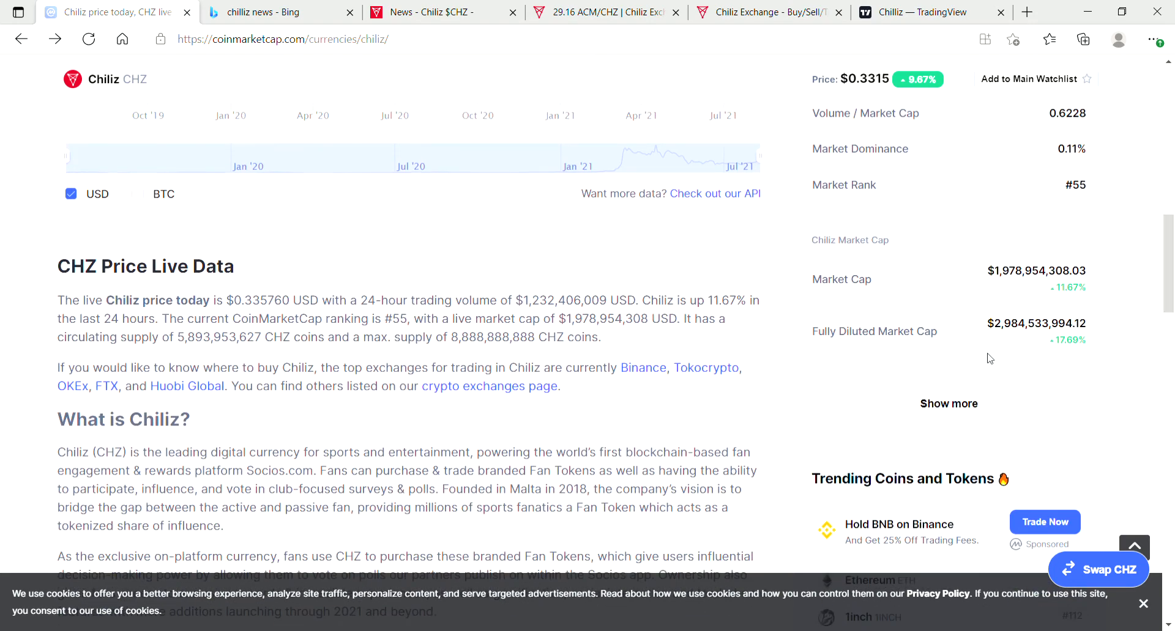
left_click(947, 404)
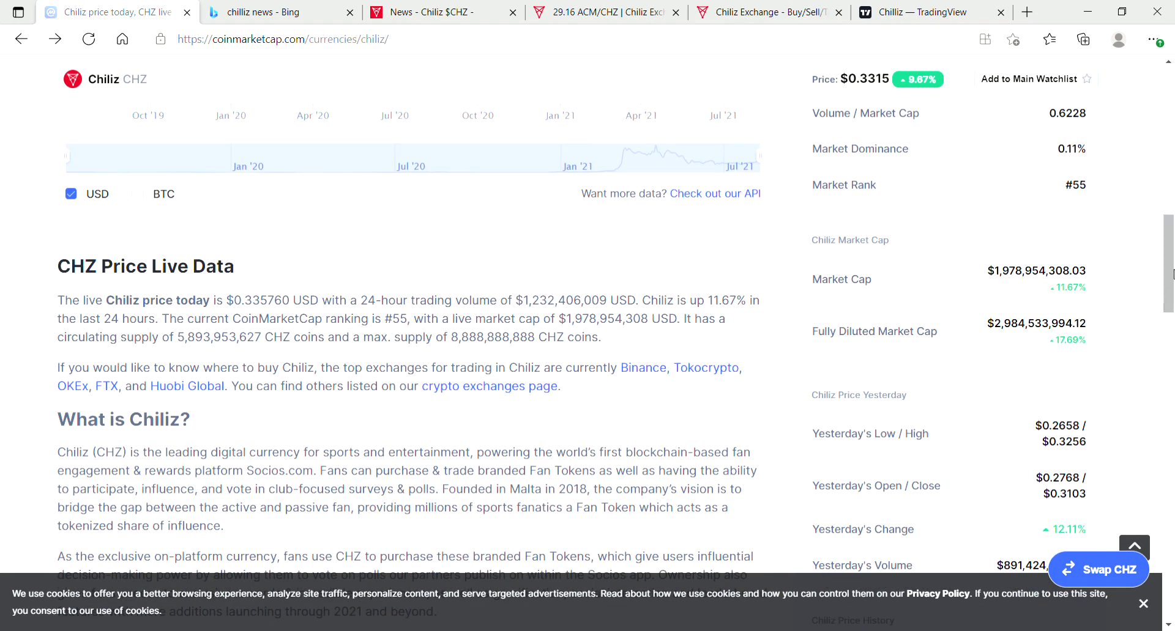
scroll("down", 3)
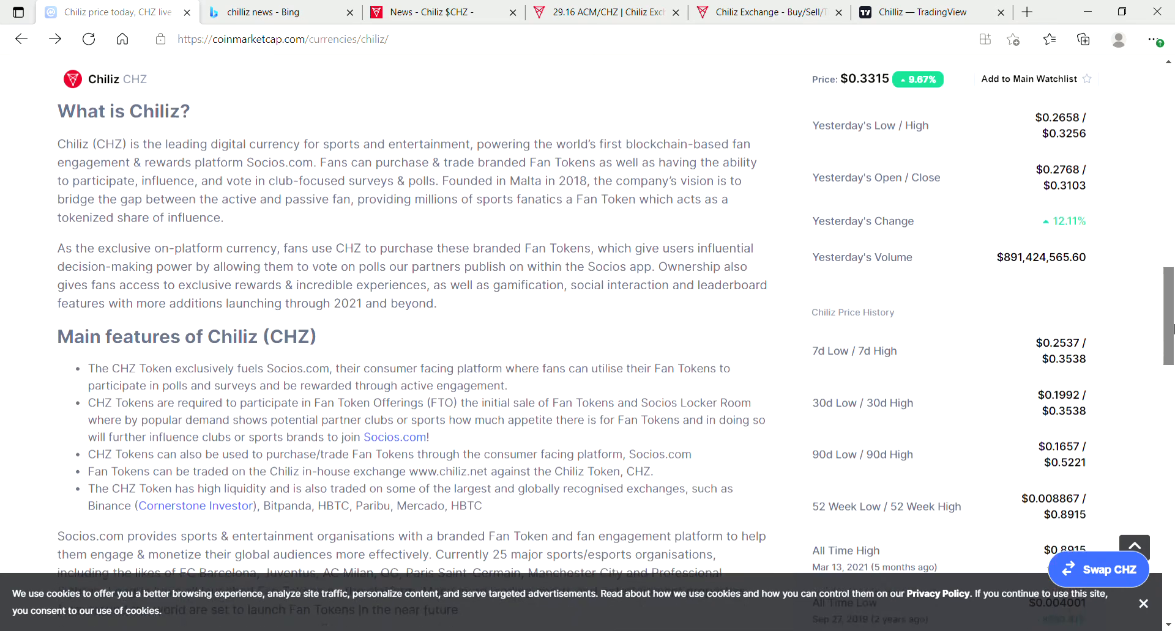
scroll("down", 3)
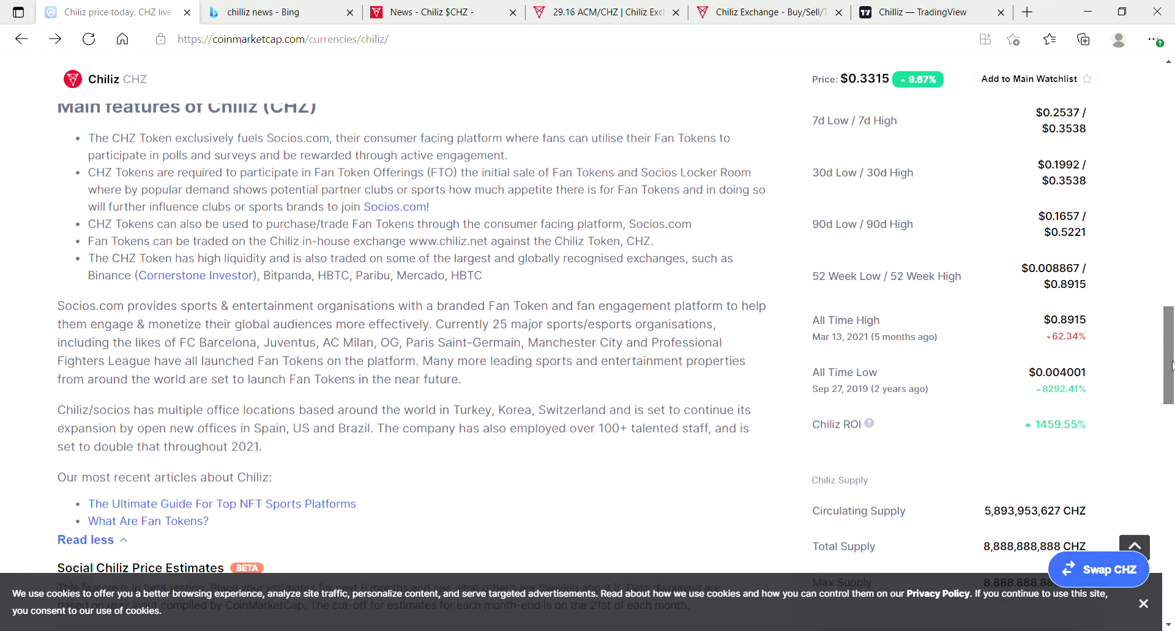
scroll("down", 3)
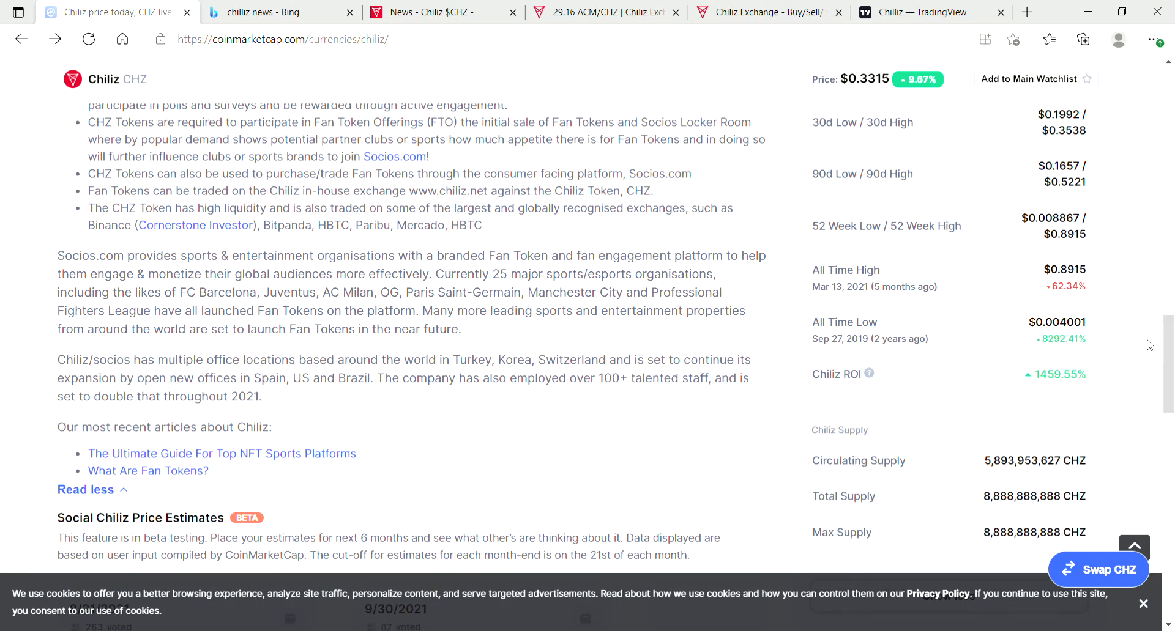
mouse_move(1076, 281)
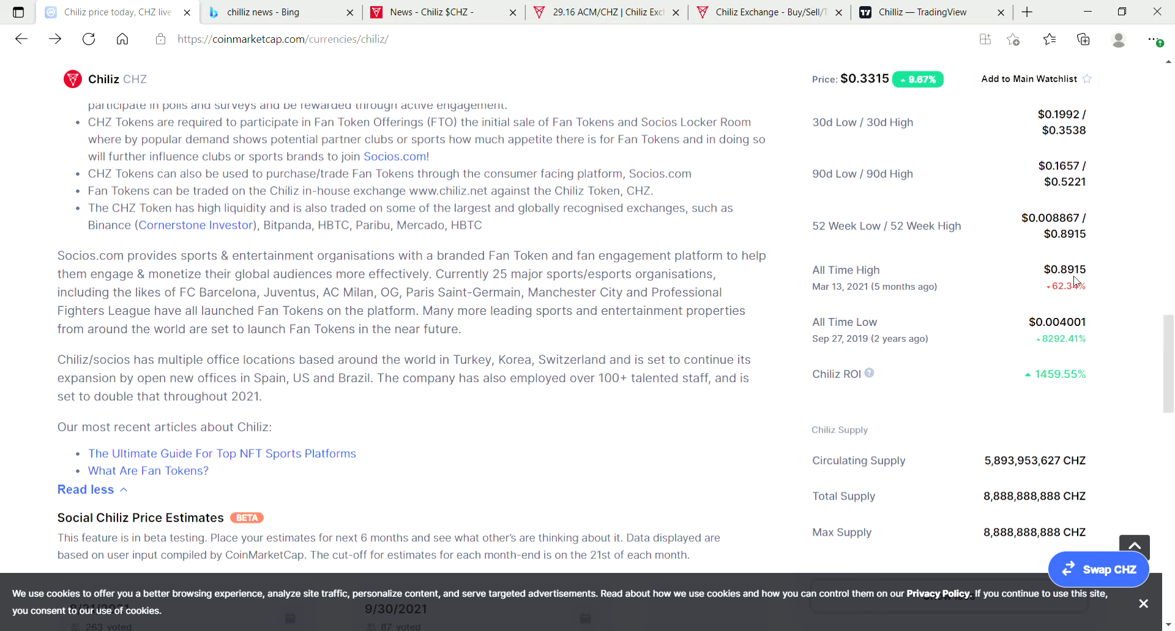
mouse_move(1076, 283)
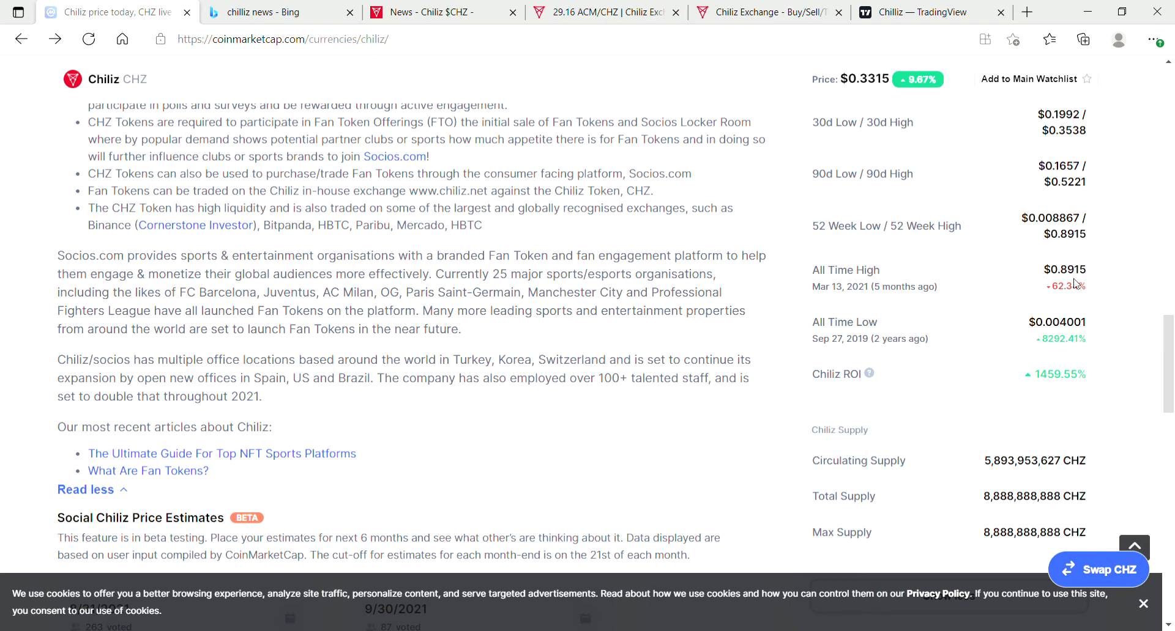
mouse_move(1079, 292)
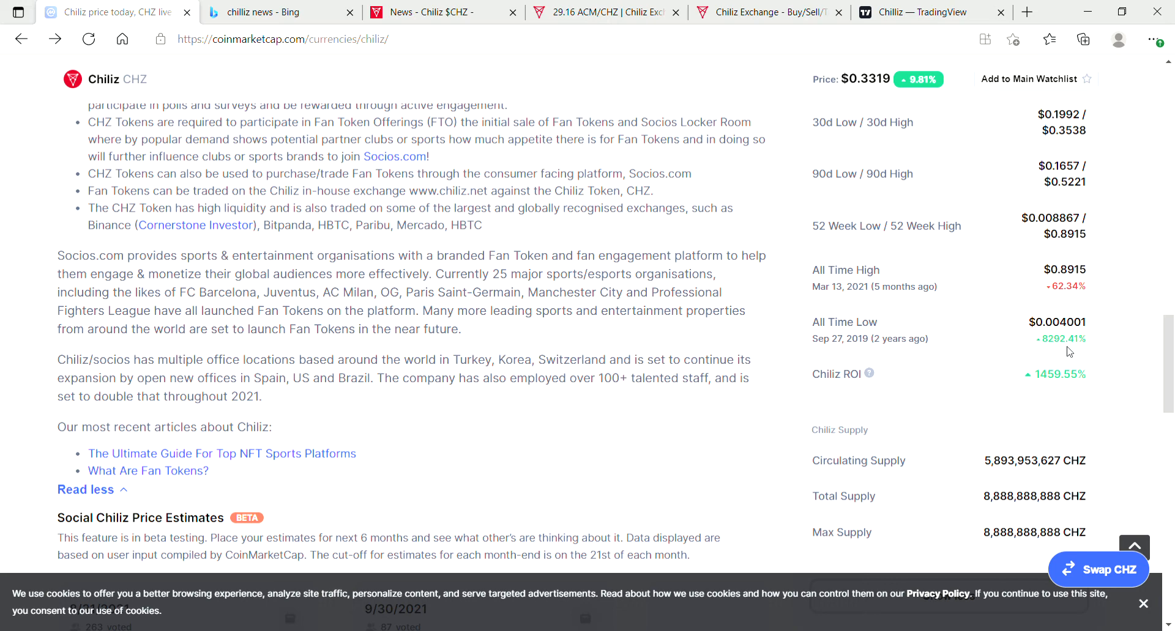
mouse_move(1070, 350)
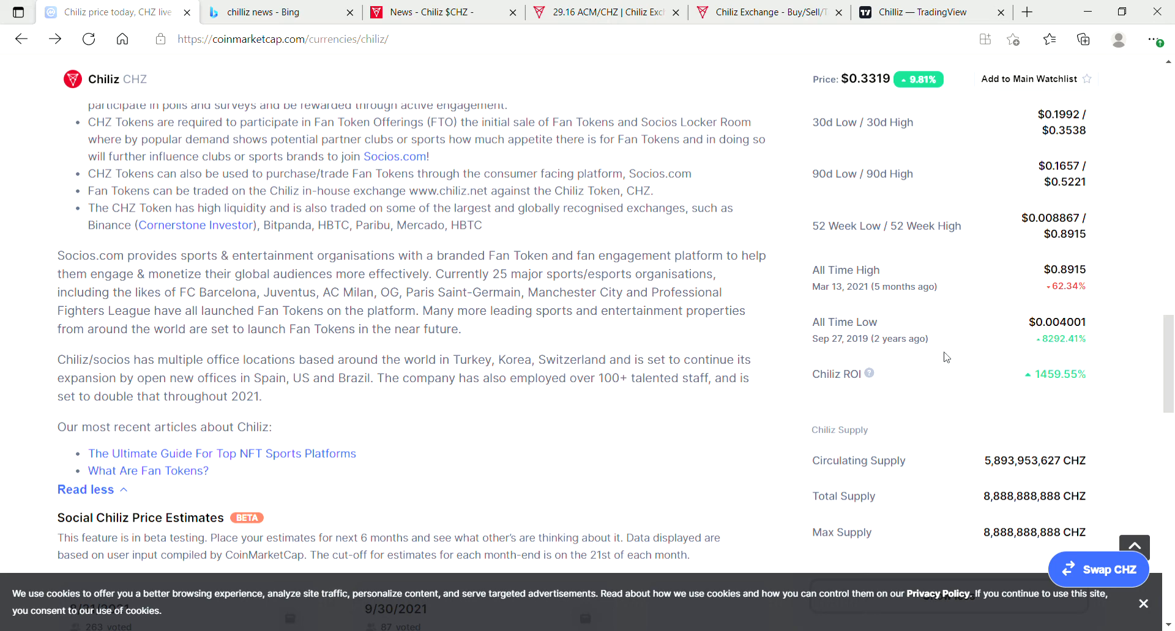
mouse_move(847, 343)
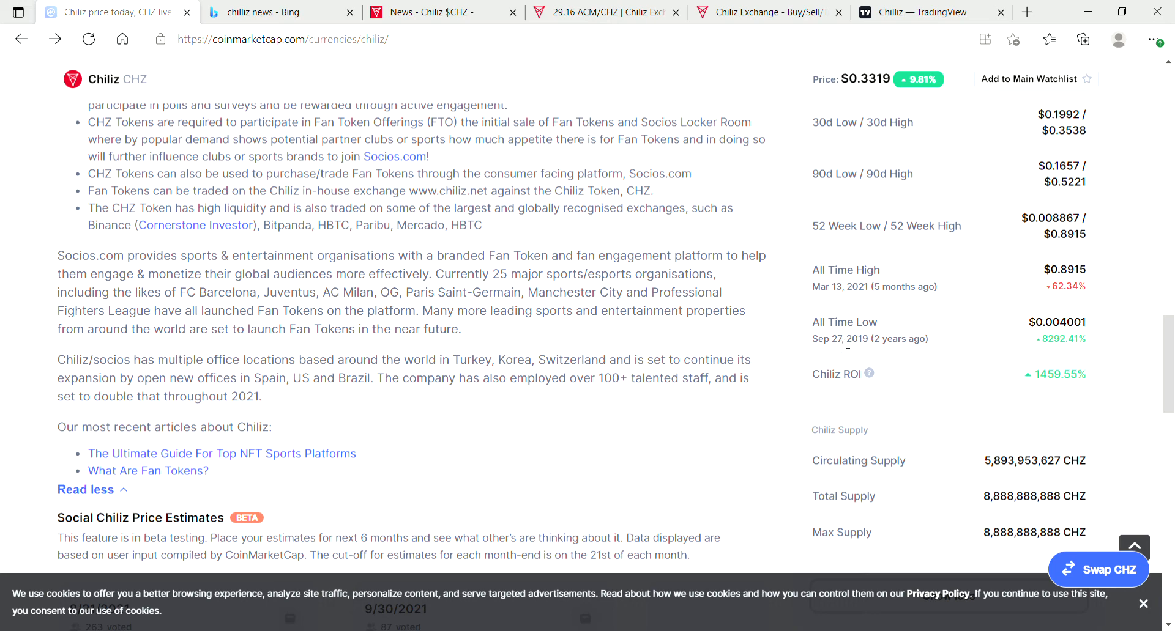
mouse_move(1048, 334)
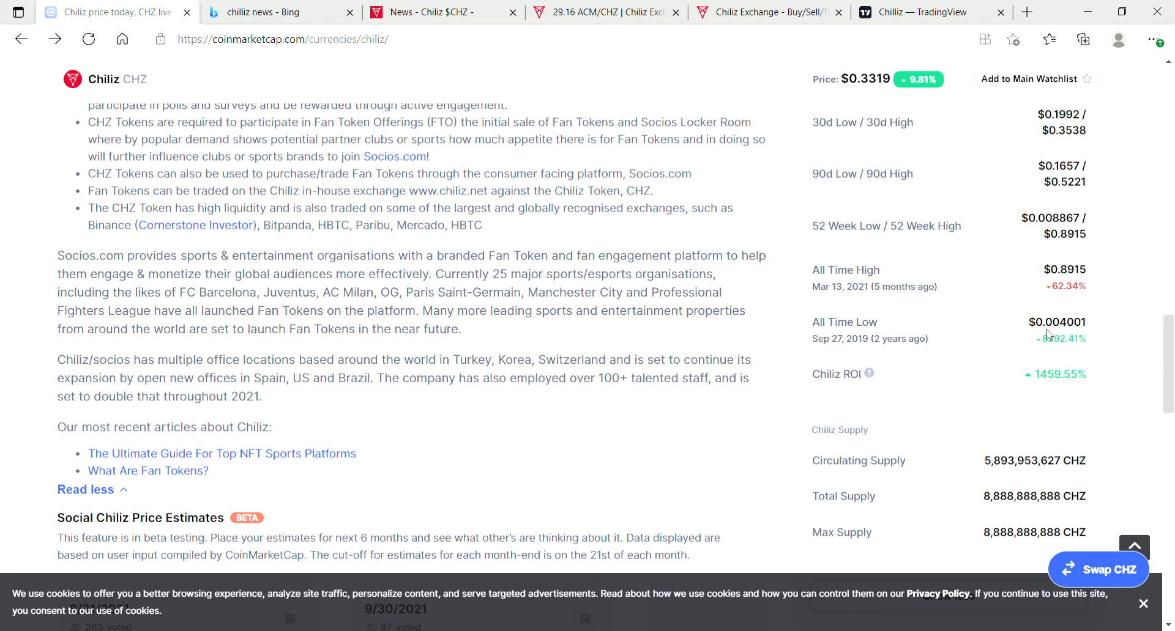
mouse_move(1044, 345)
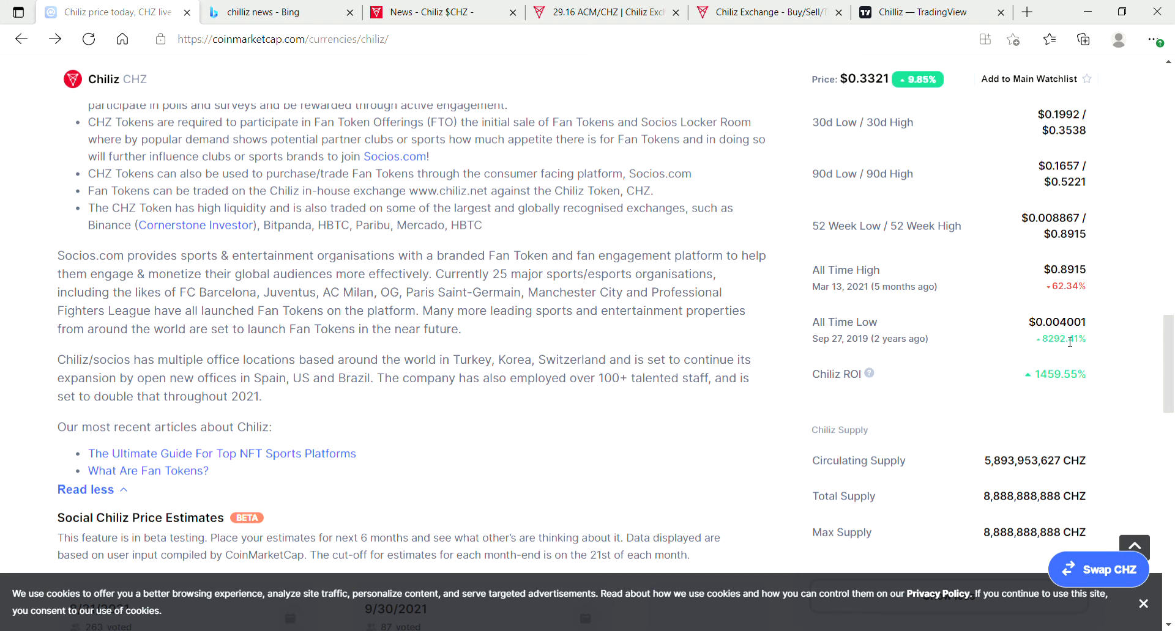
Step: Highlight the 8292.41% gain since the September 2019 all-time low
double_click(1057, 339)
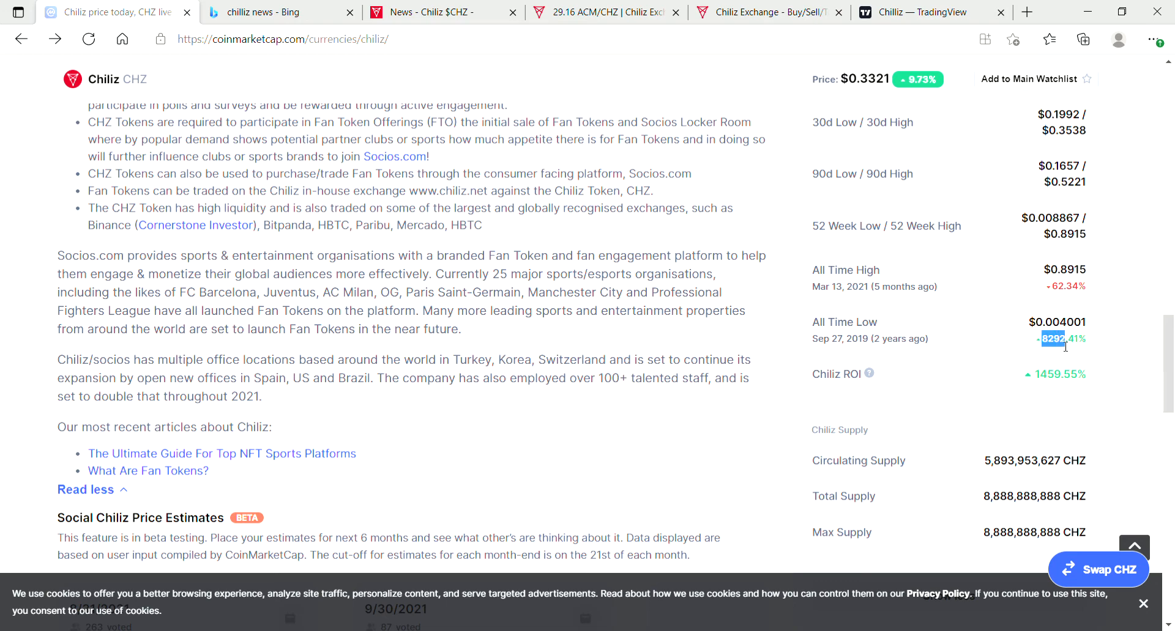
mouse_move(1167, 373)
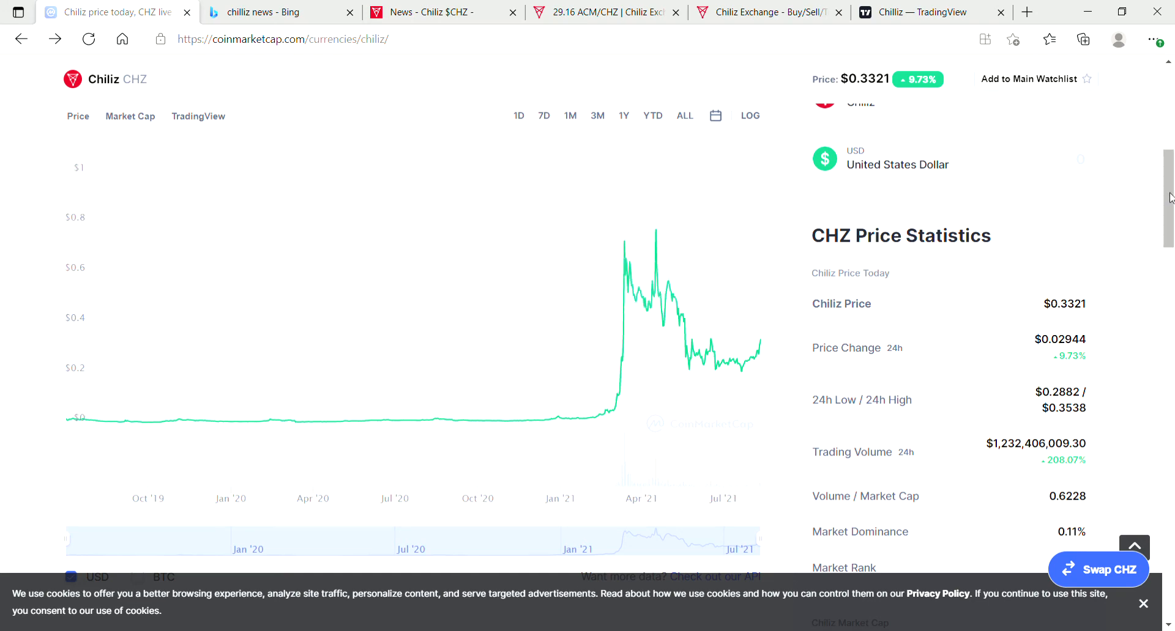
Step: Scroll down past Price Live Data to the All Time High/Low and Chiliz ROI rows
scroll("down", 3)
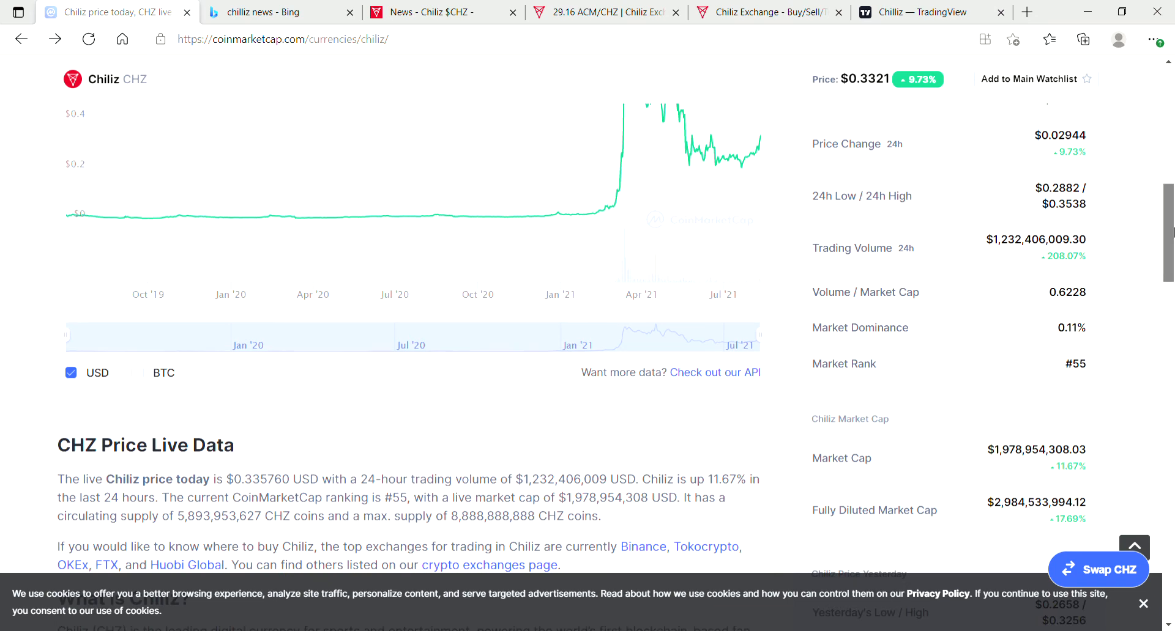
scroll("down", 3)
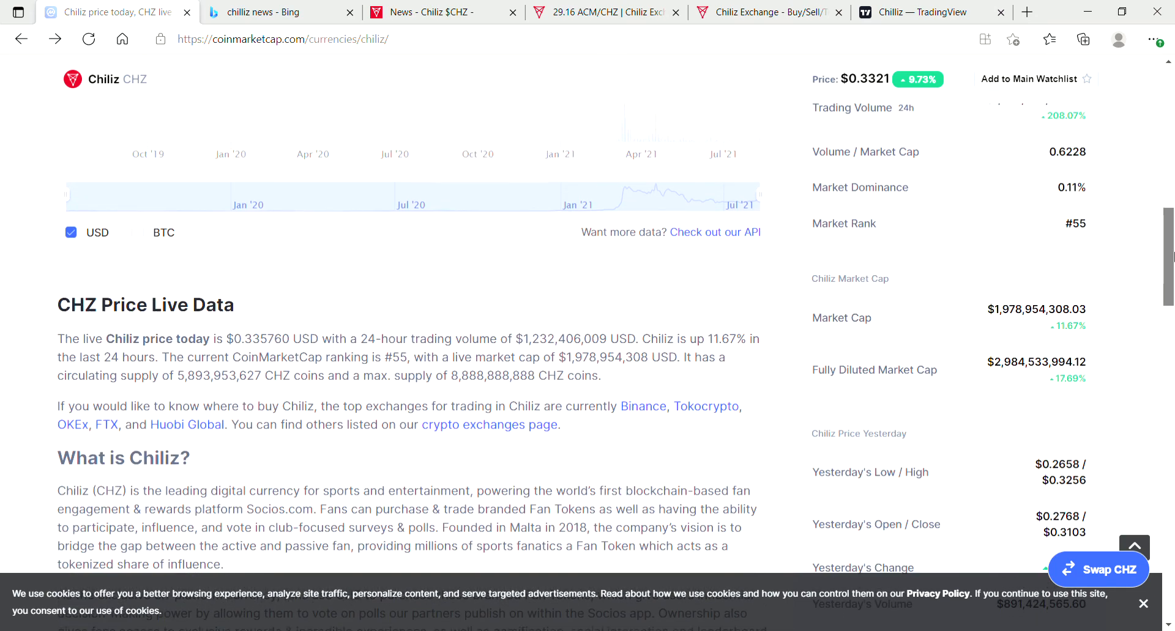
scroll("down", 3)
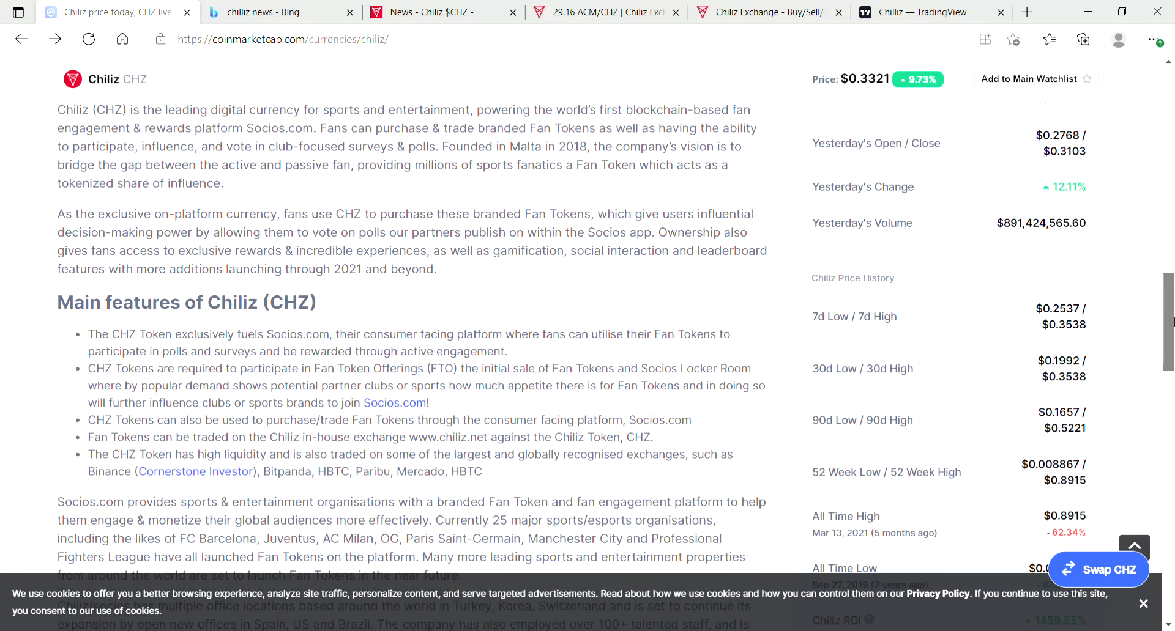
scroll("down", 3)
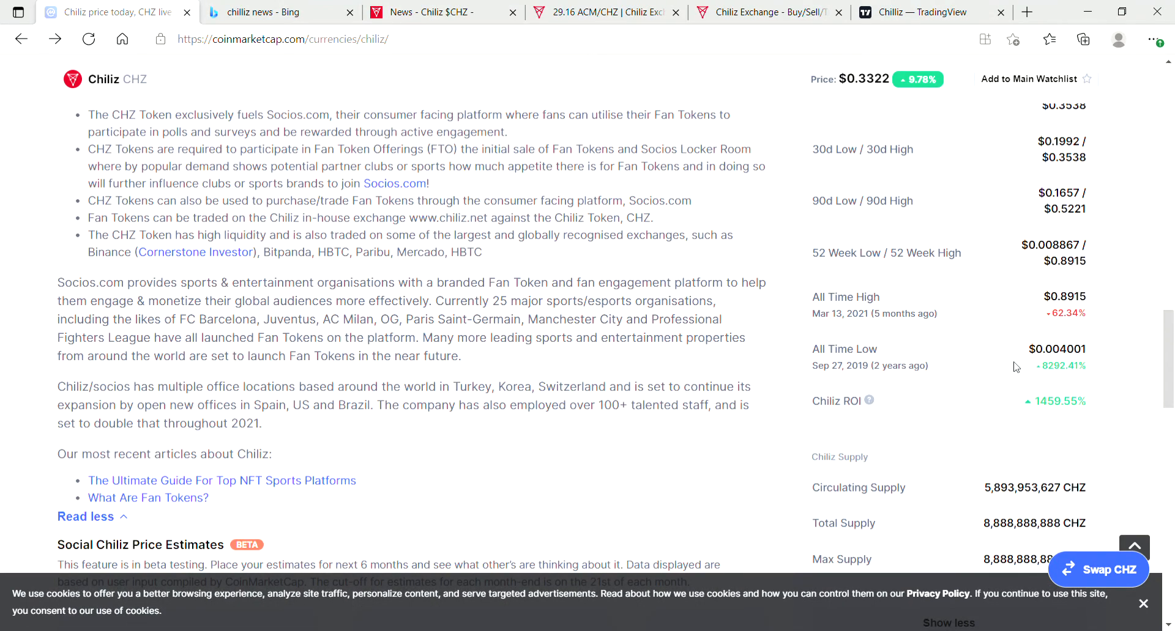
mouse_move(875, 383)
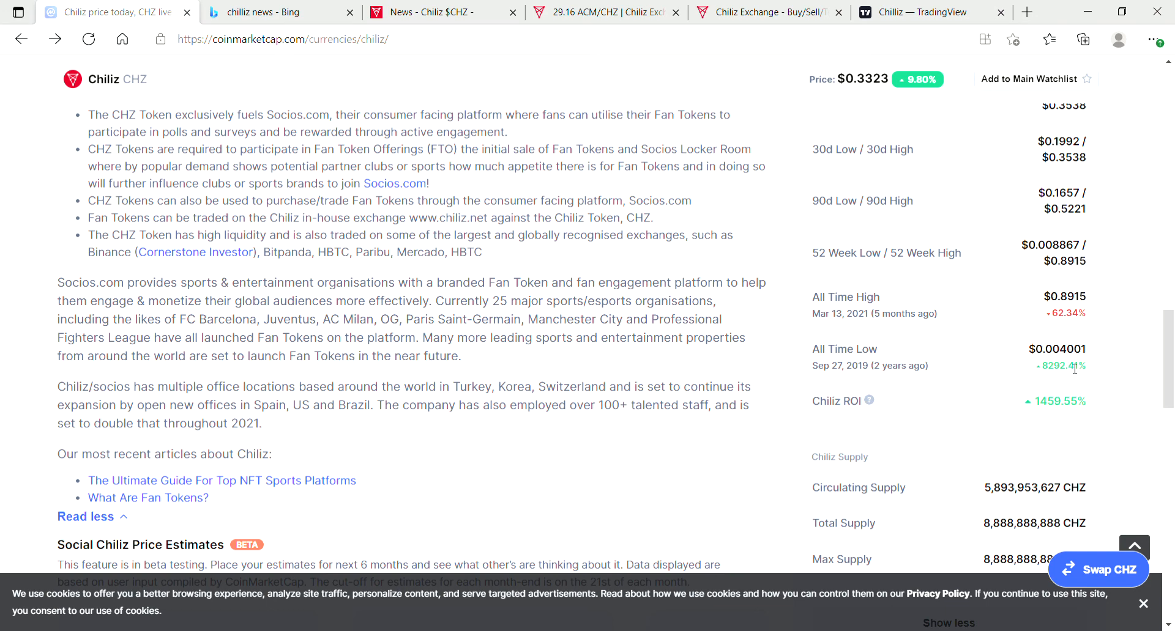
mouse_move(1074, 407)
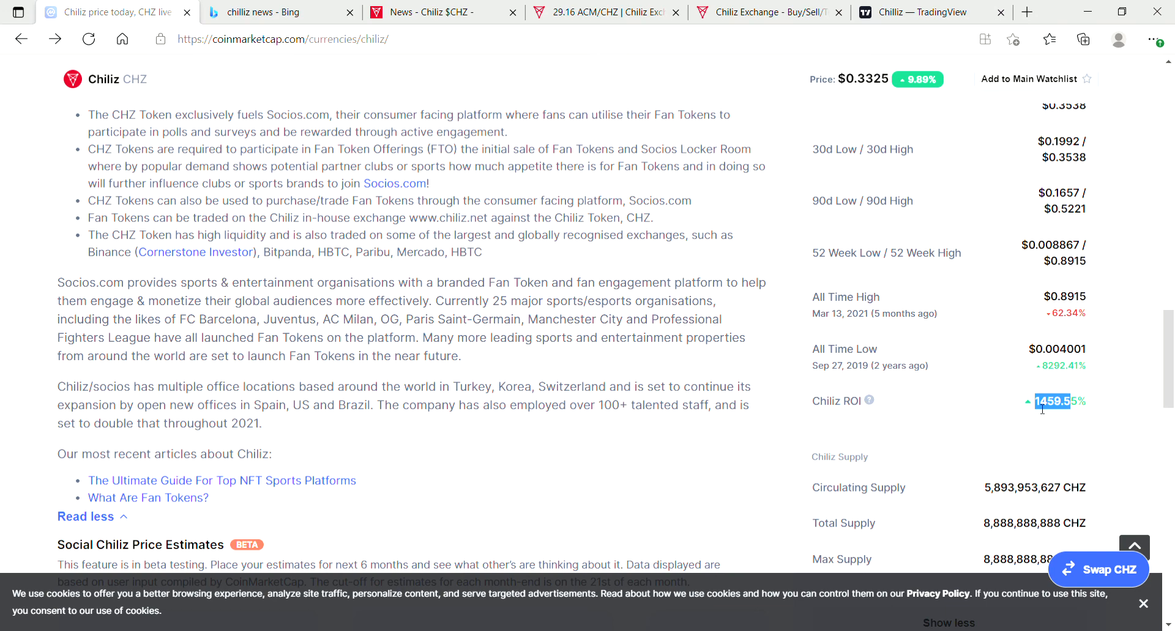
mouse_move(1072, 383)
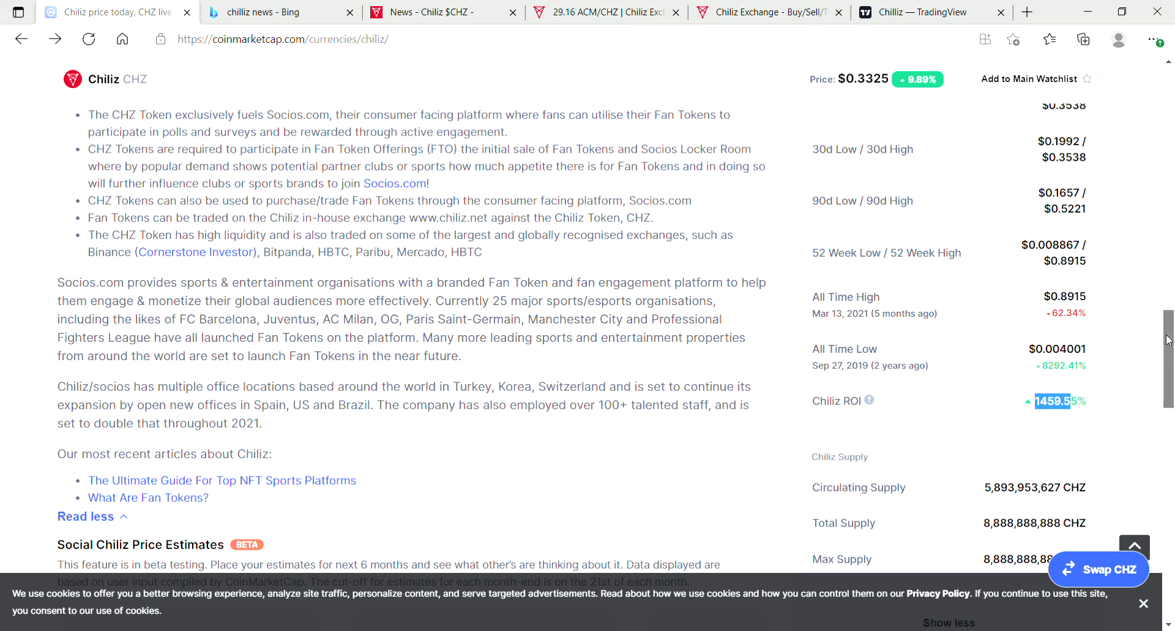
Step: Glance at the supply figures, then return to the page header with CHZ at $0.3325, rank #55
scroll("down", 3)
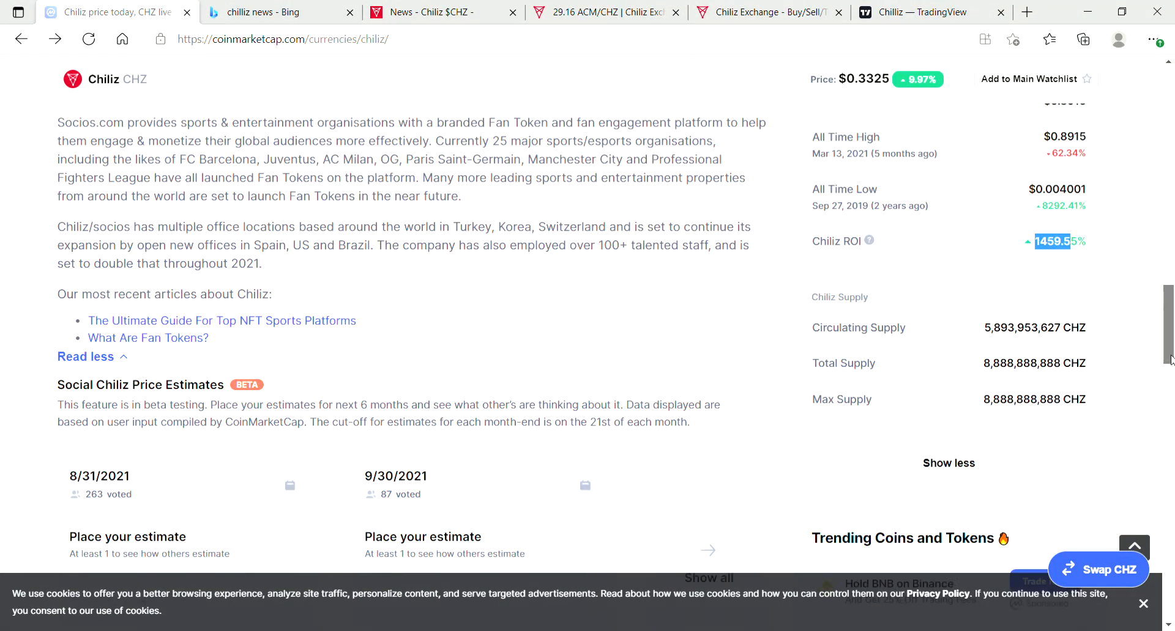
scroll("up", 3)
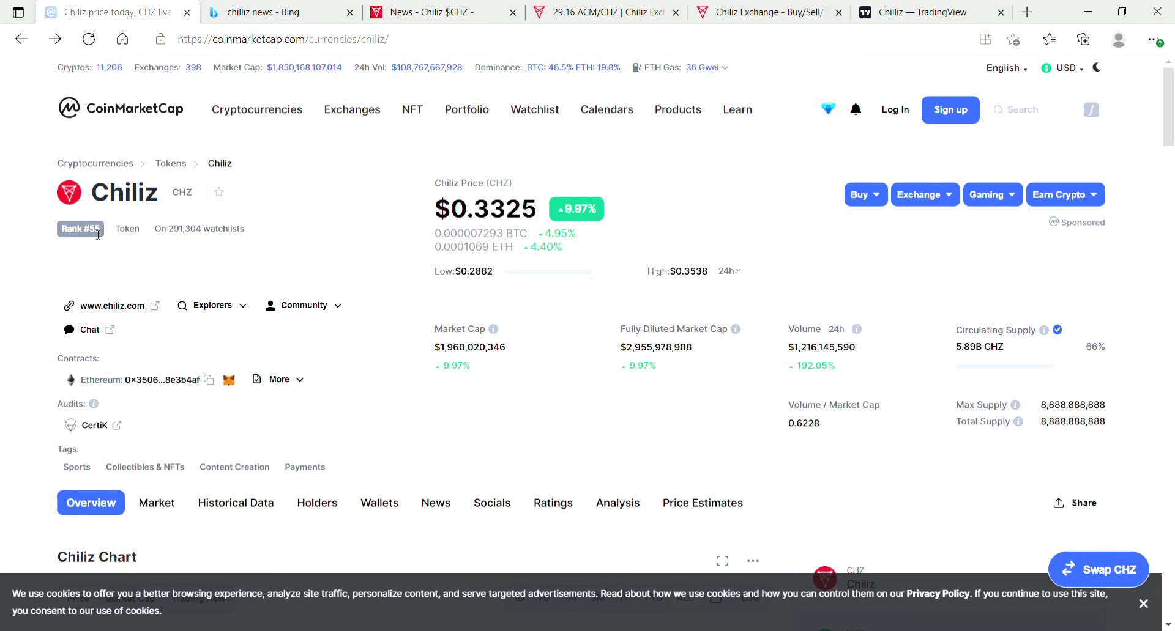
mouse_move(99, 235)
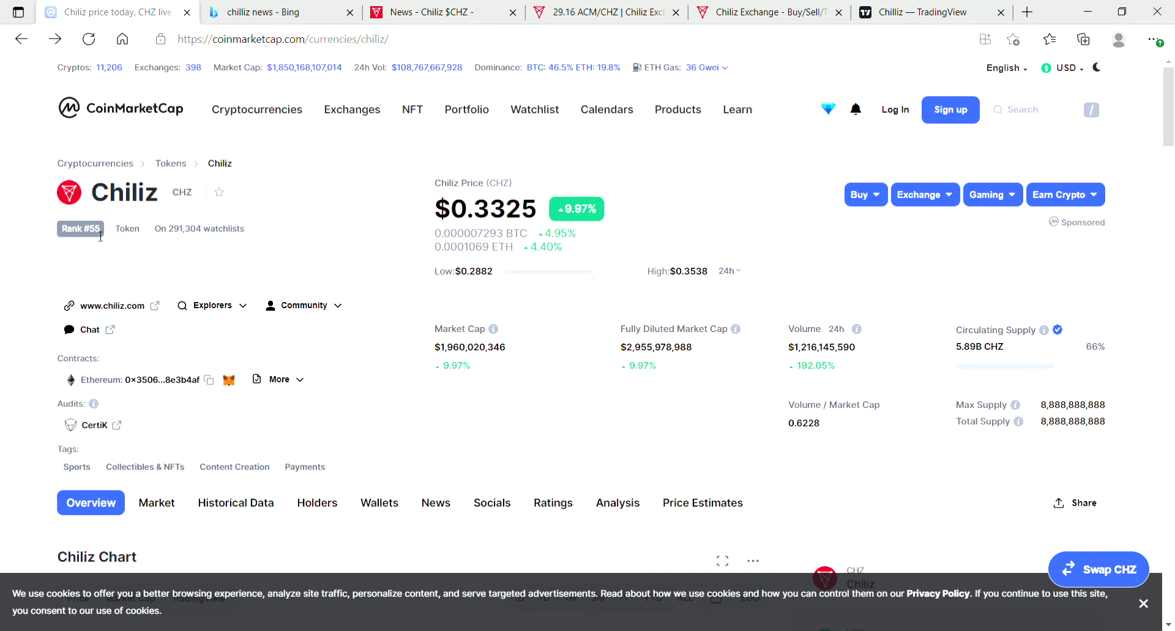
mouse_move(410, 379)
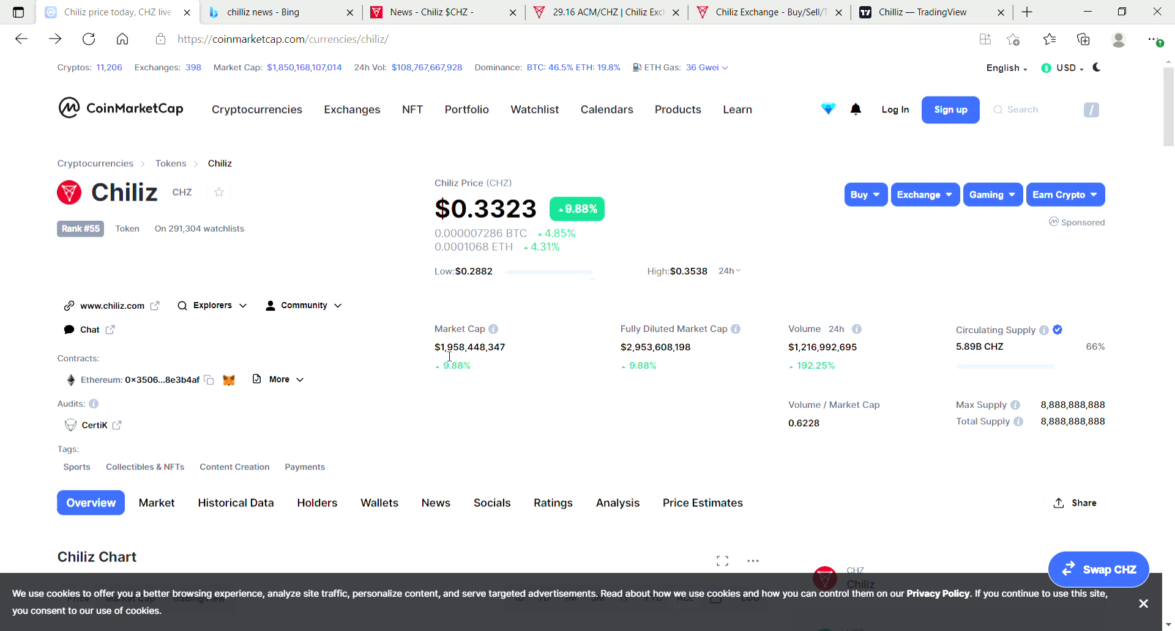
mouse_move(658, 295)
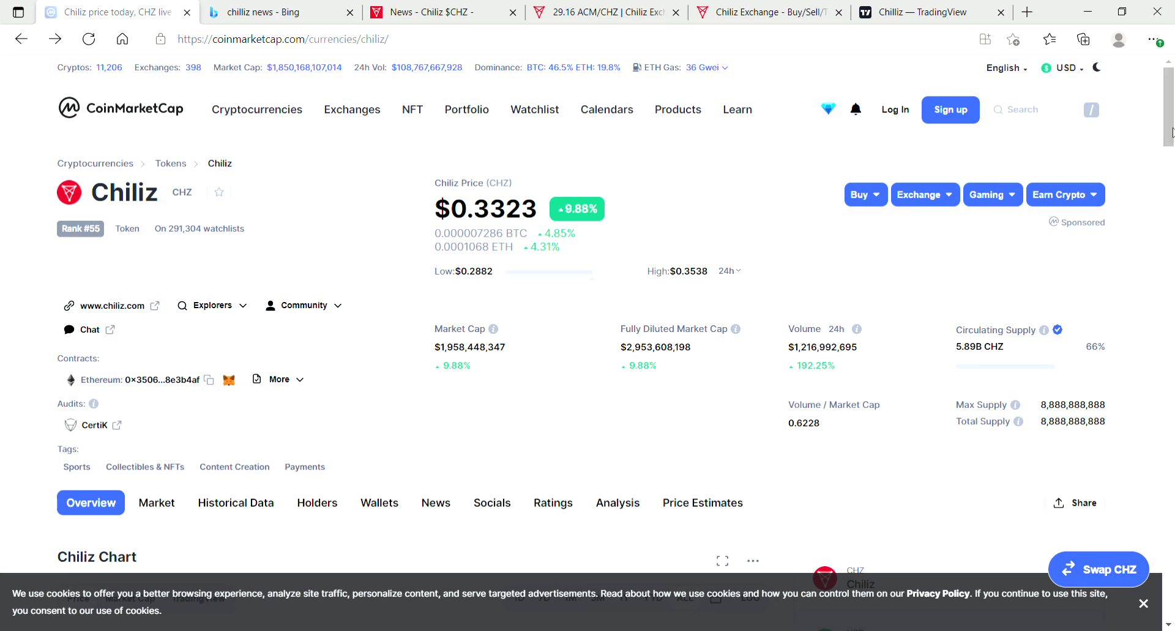
Step: Scroll down to the market cap, volume and supply stats above the Chiliz Chart heading
scroll("down", 3)
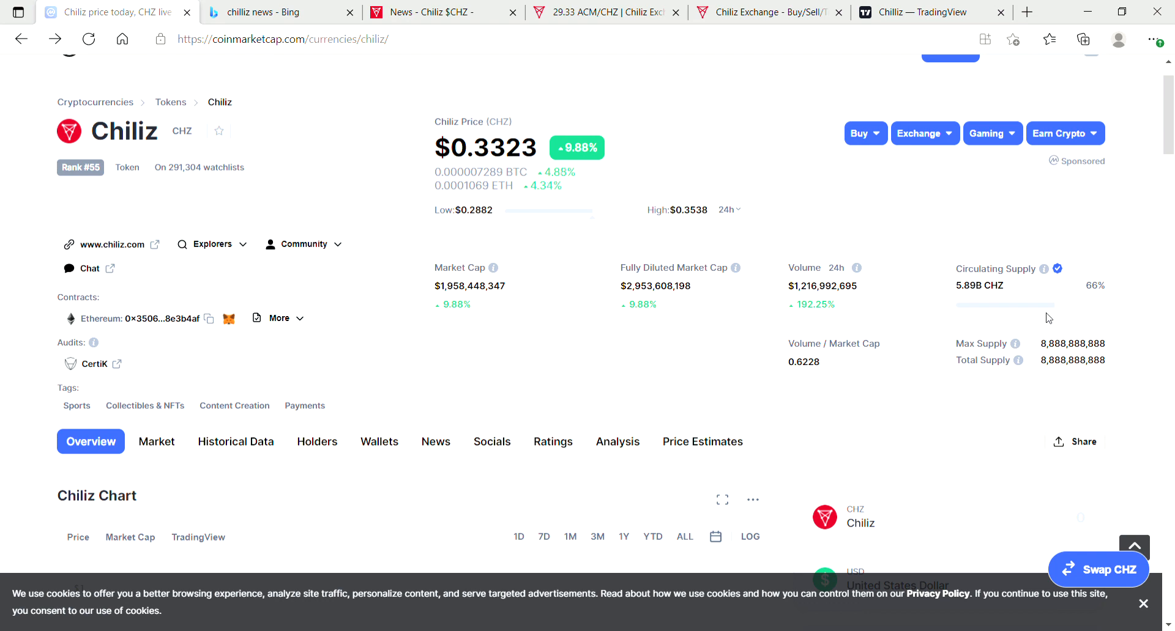
scroll("down", 3)
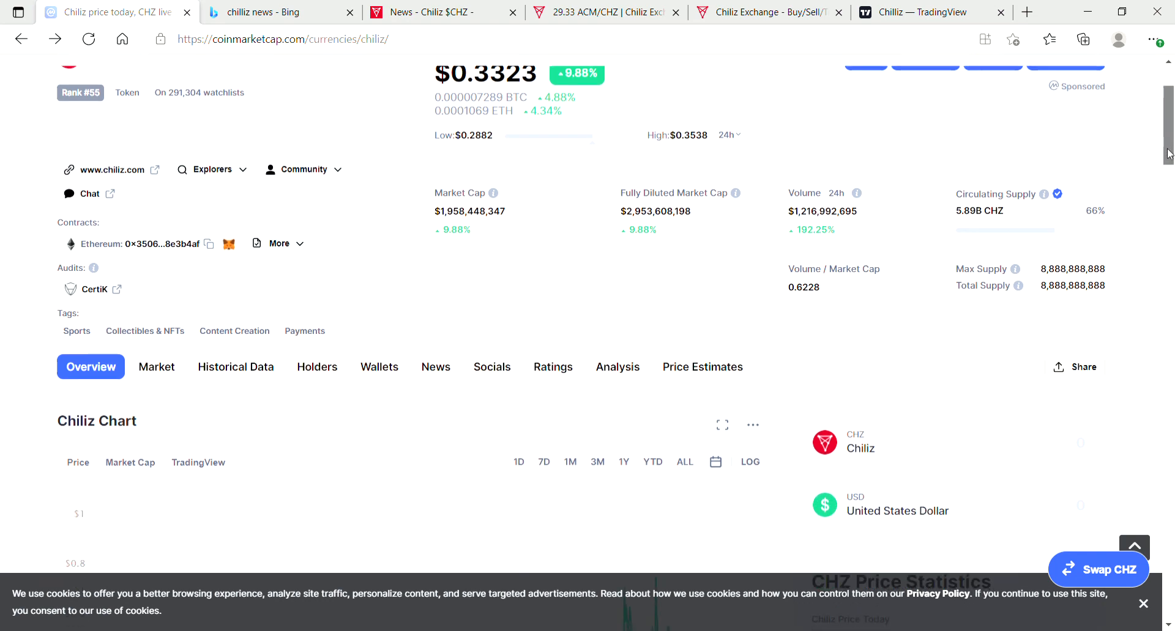